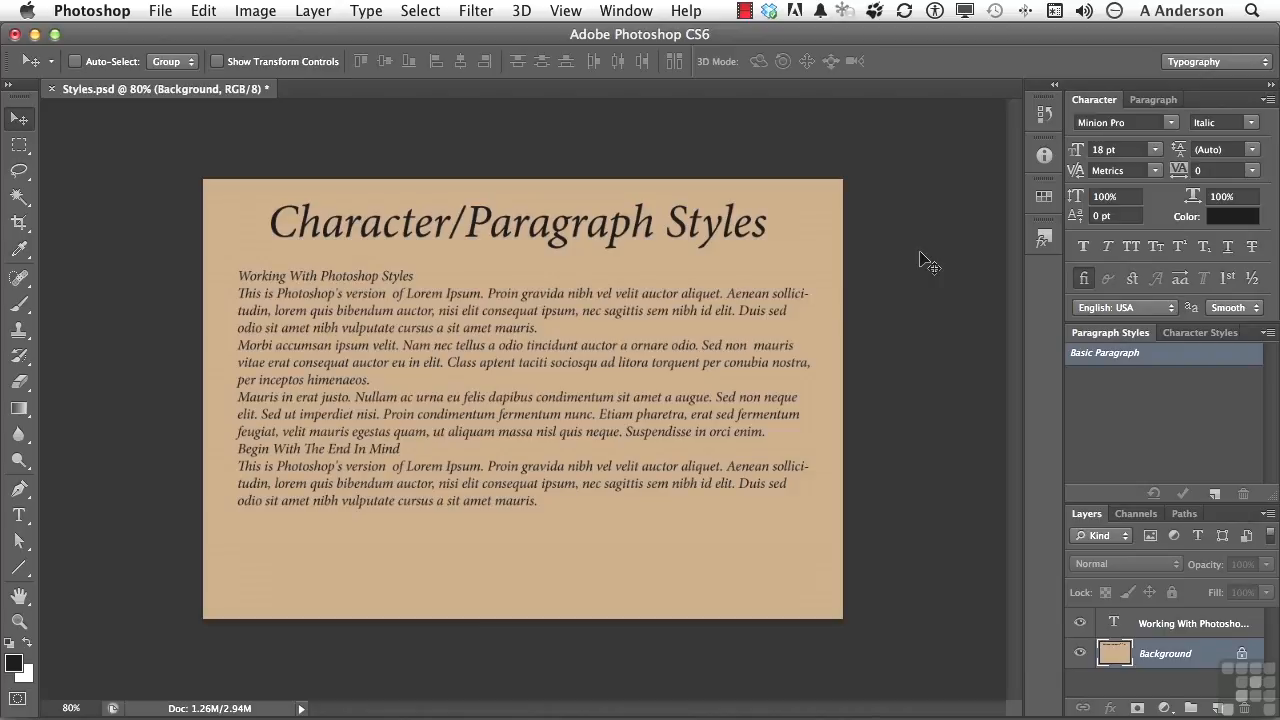
Select the 'Working With Photoshop Styles' type layer holding the headings and body copy.
{"action": "left_click", "coordinate": [1192, 623]}
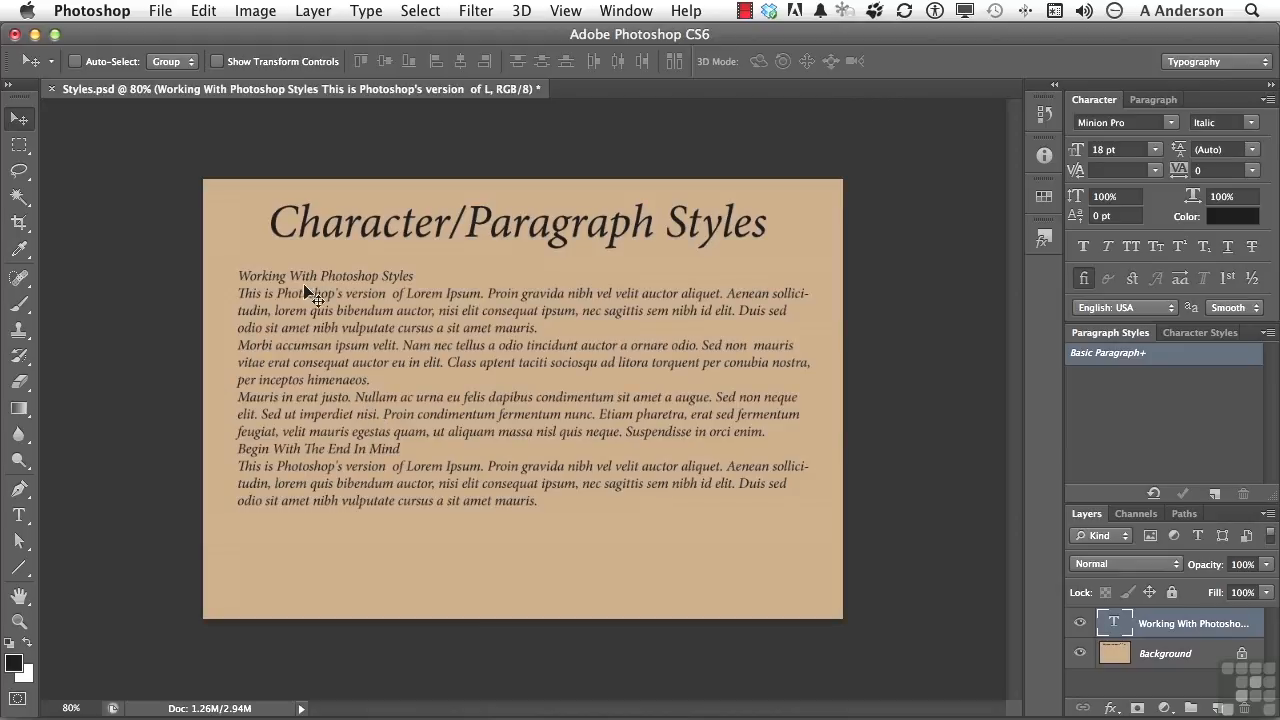
{"action": "mouse_move", "coordinate": [365, 285]}
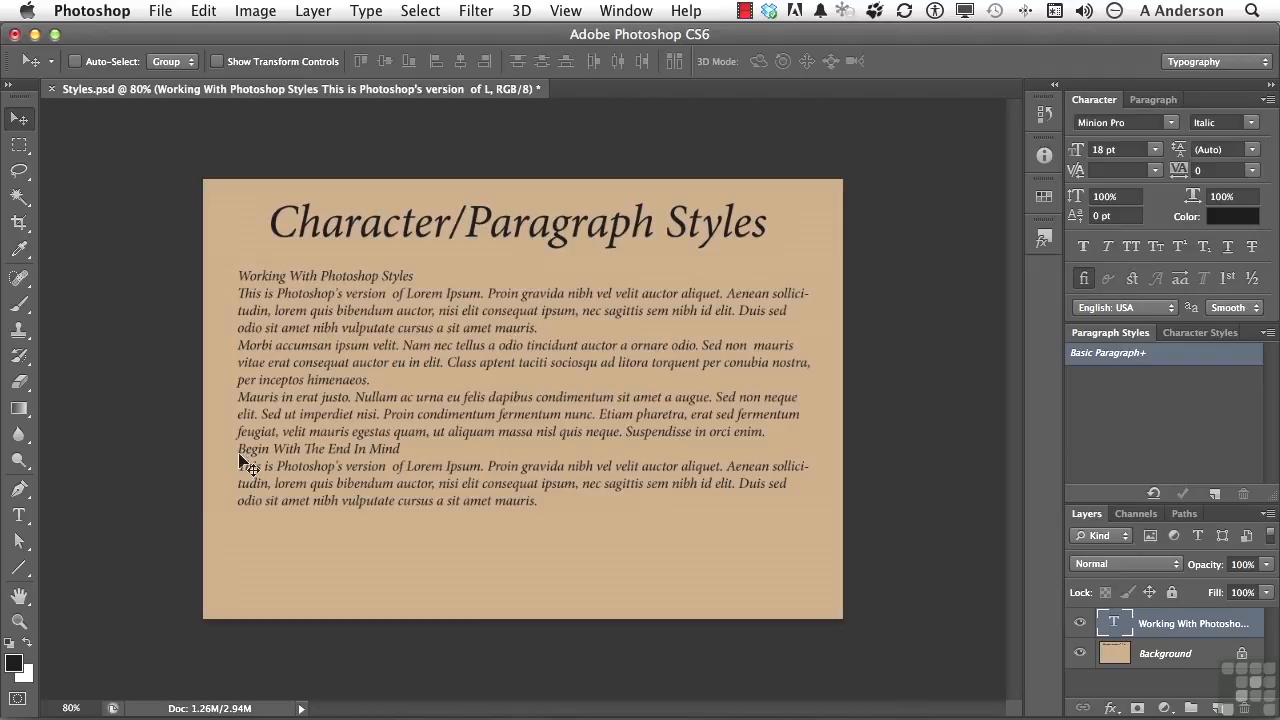
{"action": "mouse_move", "coordinate": [312, 460]}
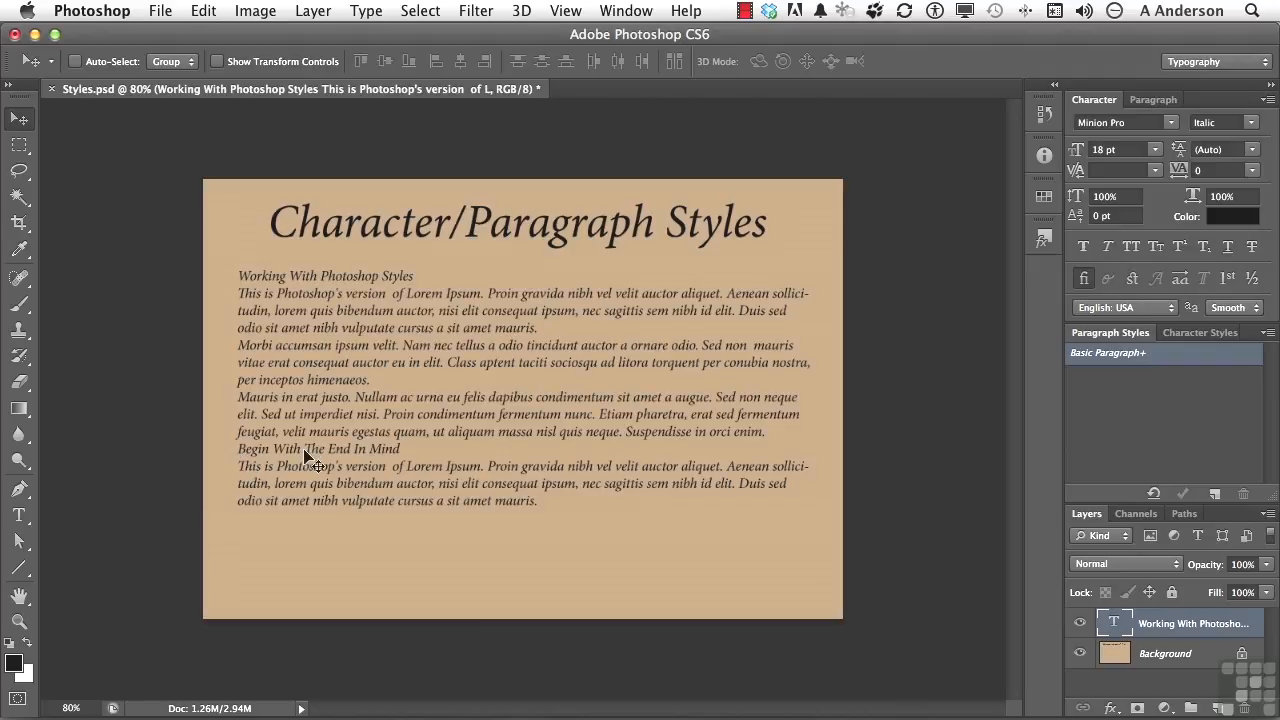
{"action": "mouse_move", "coordinate": [385, 458]}
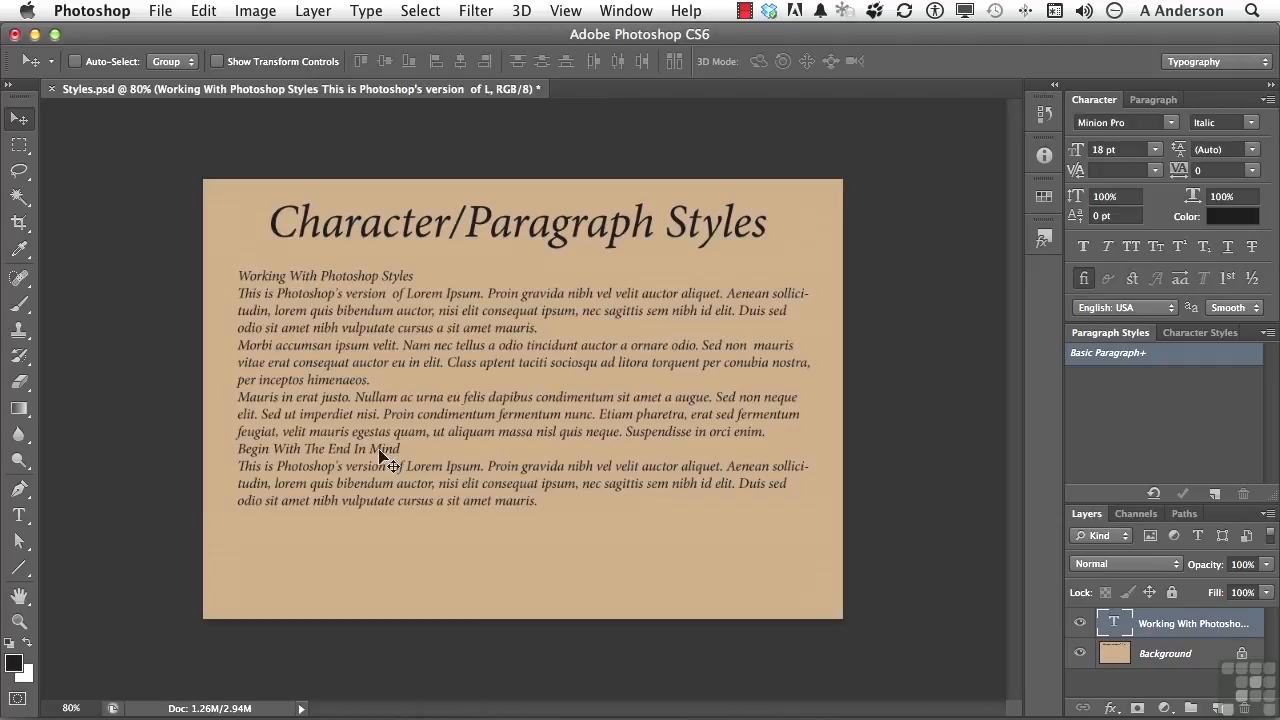
{"action": "mouse_move", "coordinate": [718, 286]}
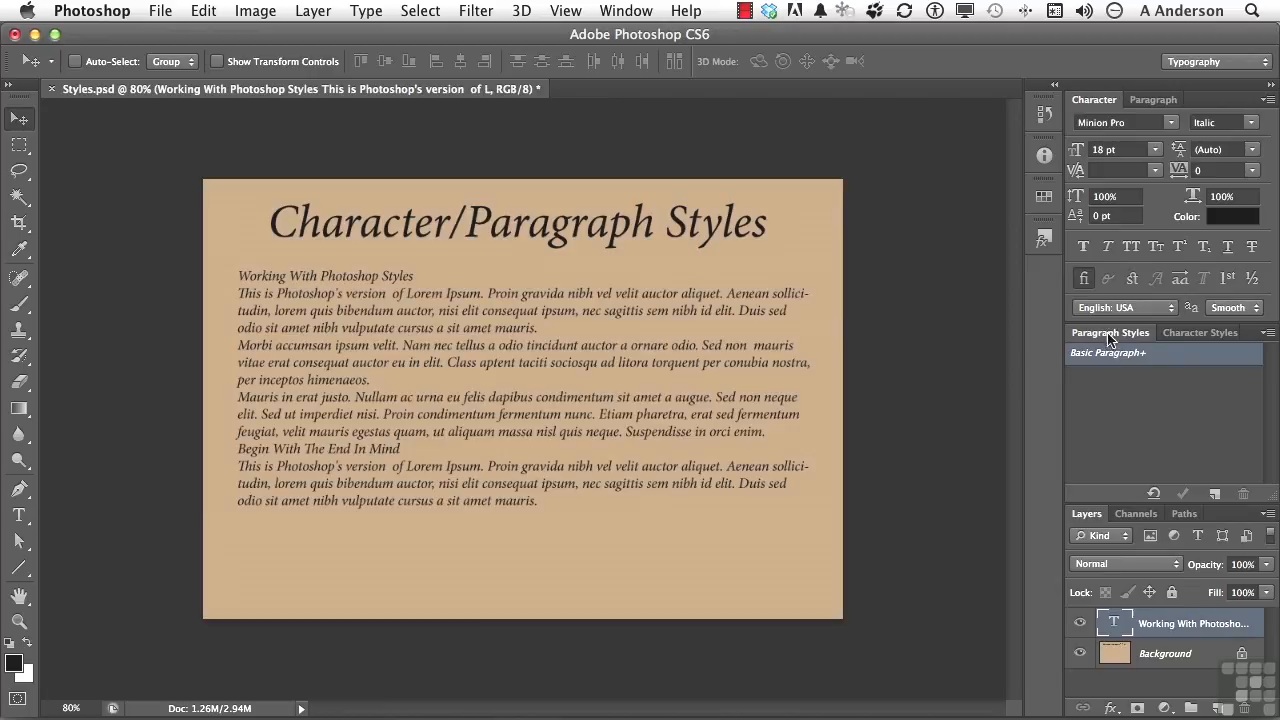
Bring up the Paragraph Styles panel alongside Character Styles as floating panels.
{"action": "left_click", "coordinate": [1199, 332]}
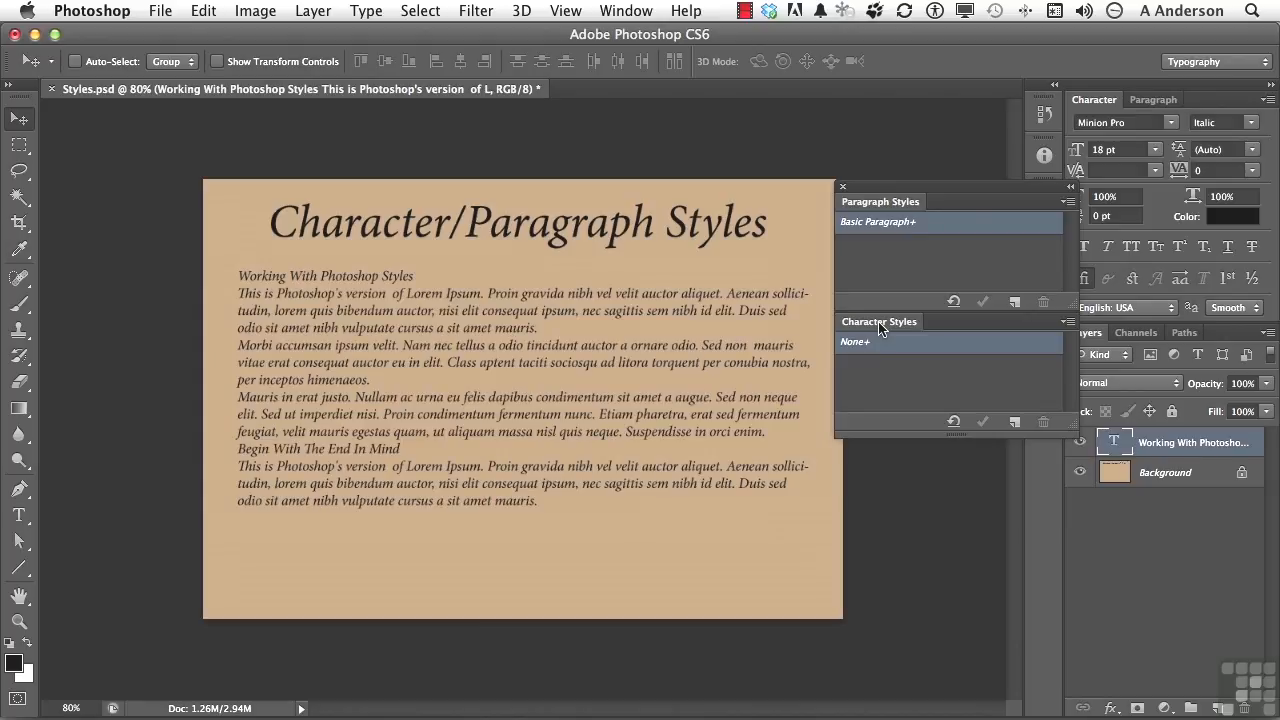
{"action": "mouse_move", "coordinate": [900, 265]}
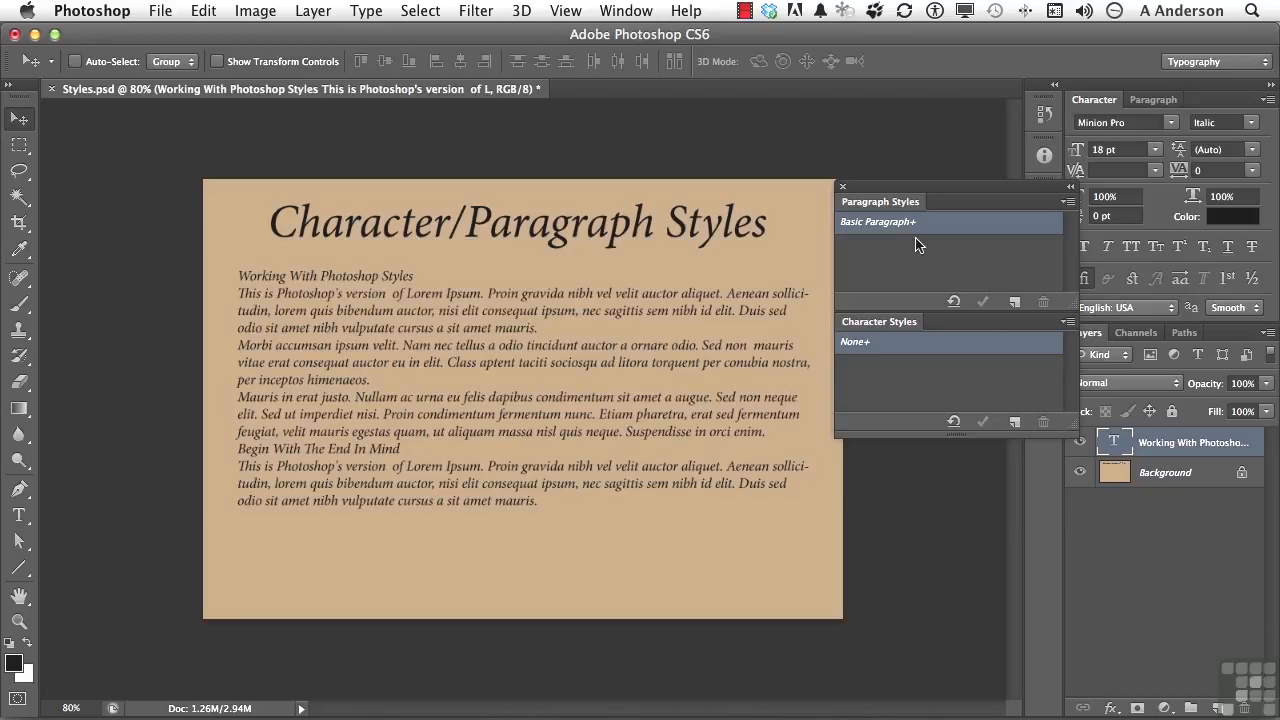
{"action": "mouse_move", "coordinate": [528, 425]}
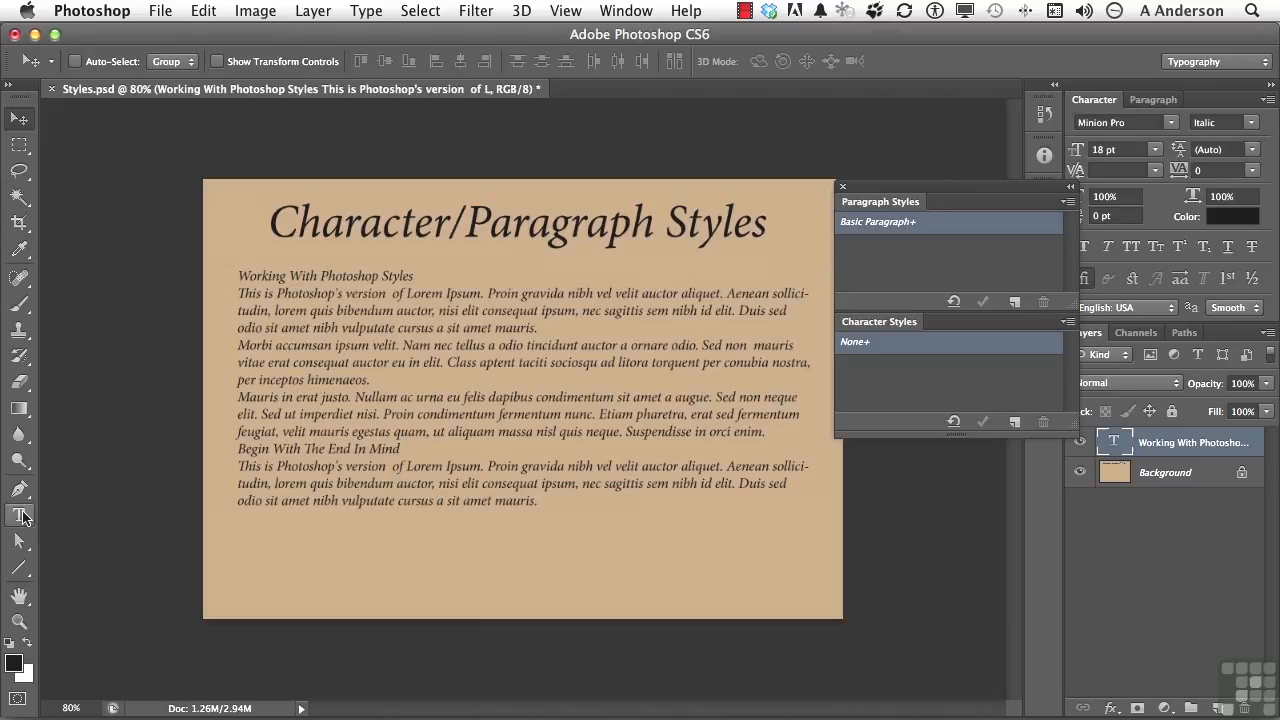
Set the 'Working With Photoshop Styles' heading to Minion Pro Bold Italic at 30 pt.
{"action": "left_click", "coordinate": [20, 515]}
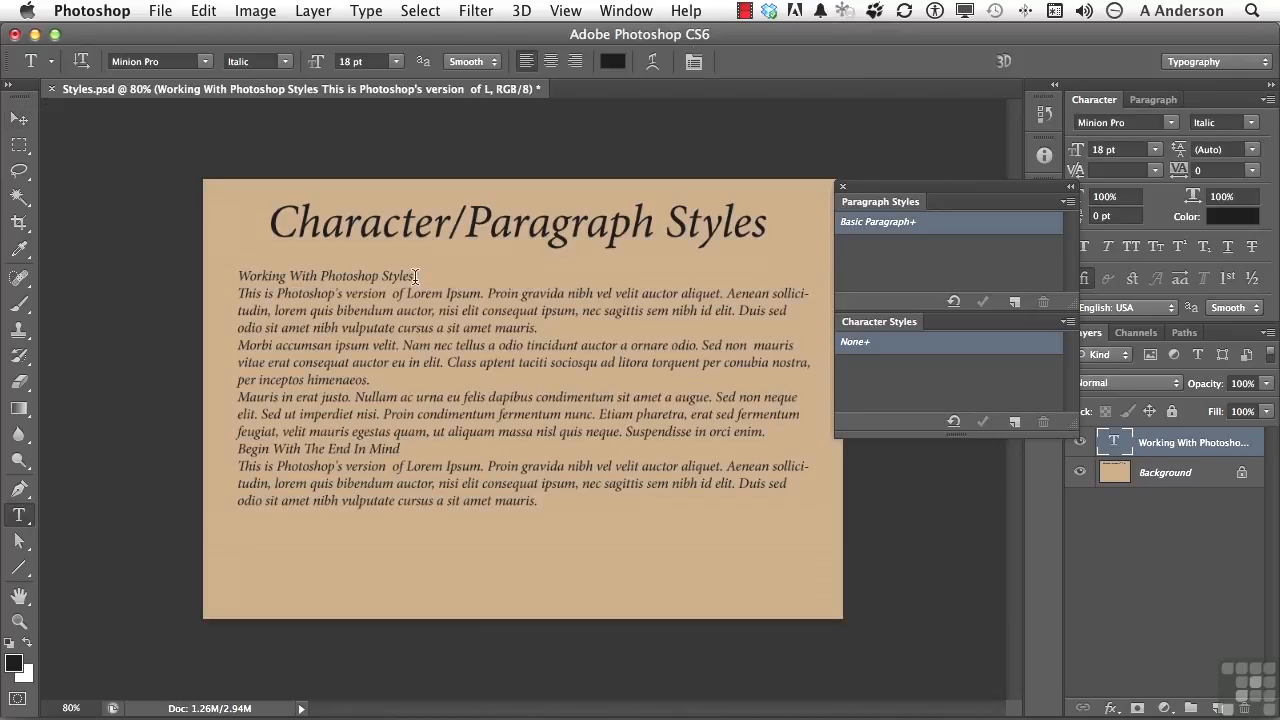
{"action": "triple_click", "coordinate": [324, 275]}
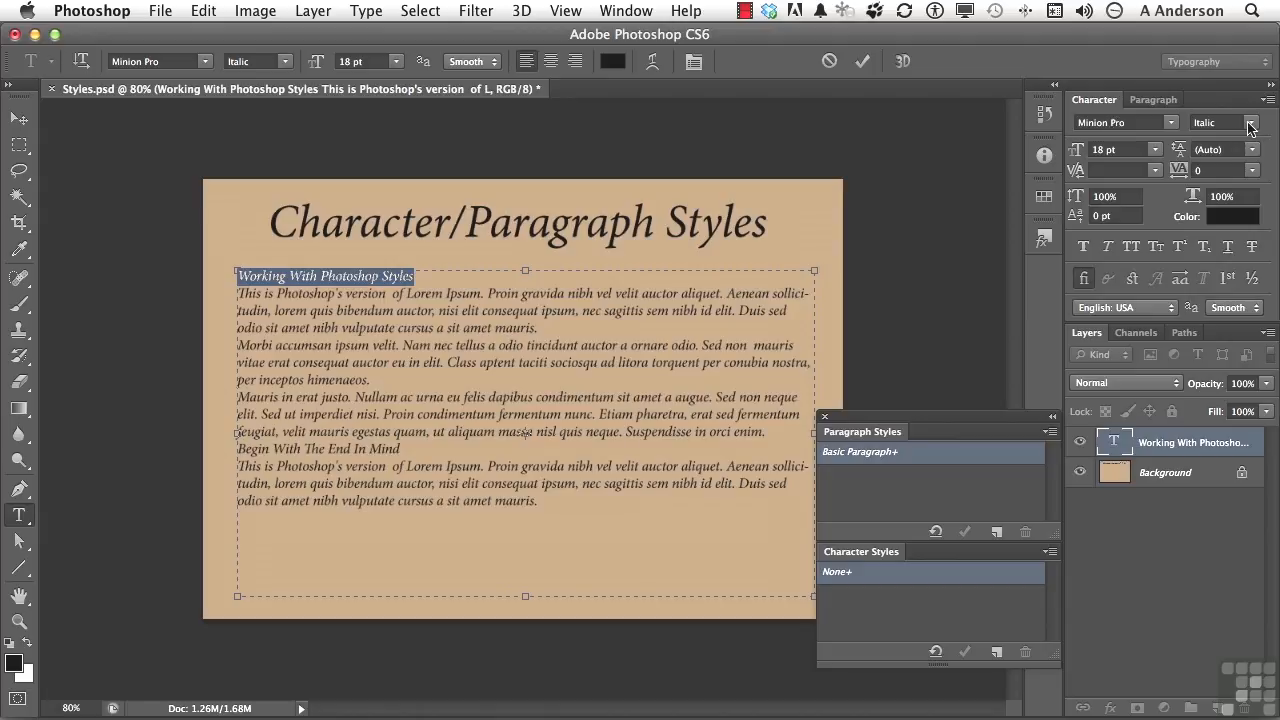
{"action": "left_click", "coordinate": [1250, 122]}
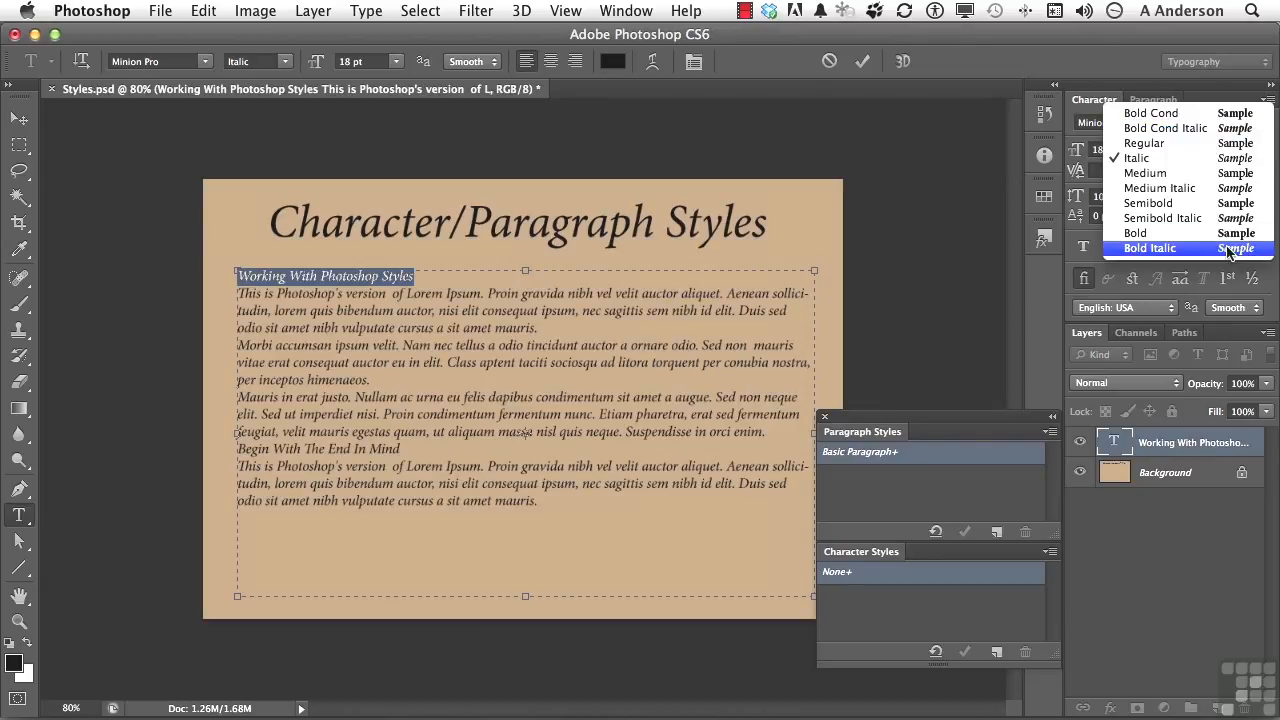
{"action": "left_click", "coordinate": [1149, 248]}
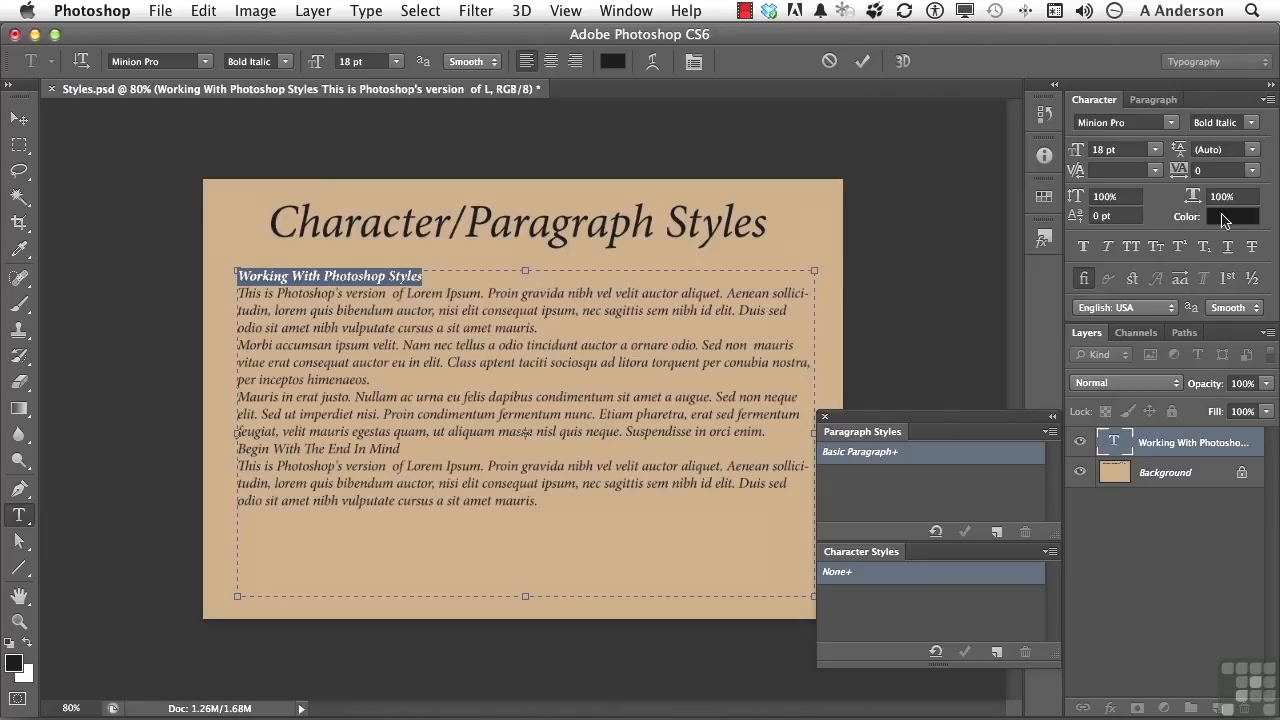
{"action": "left_click", "coordinate": [1155, 149]}
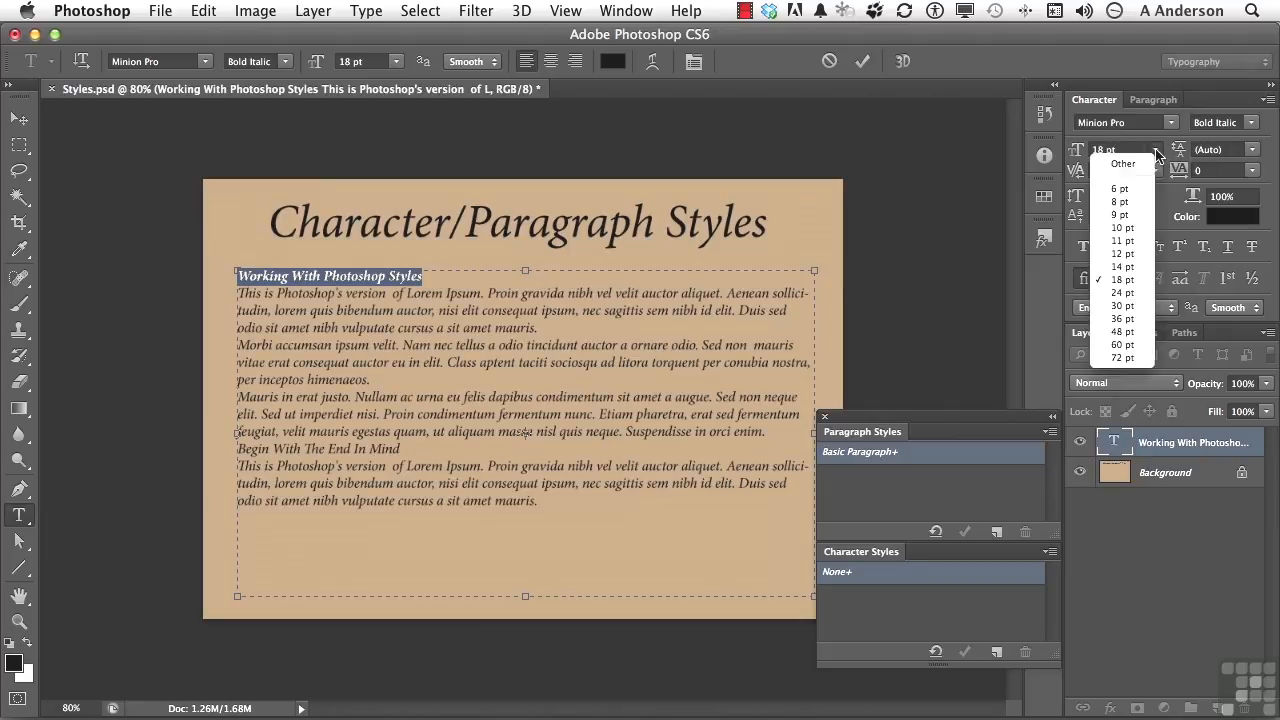
{"action": "mouse_move", "coordinate": [1122, 306]}
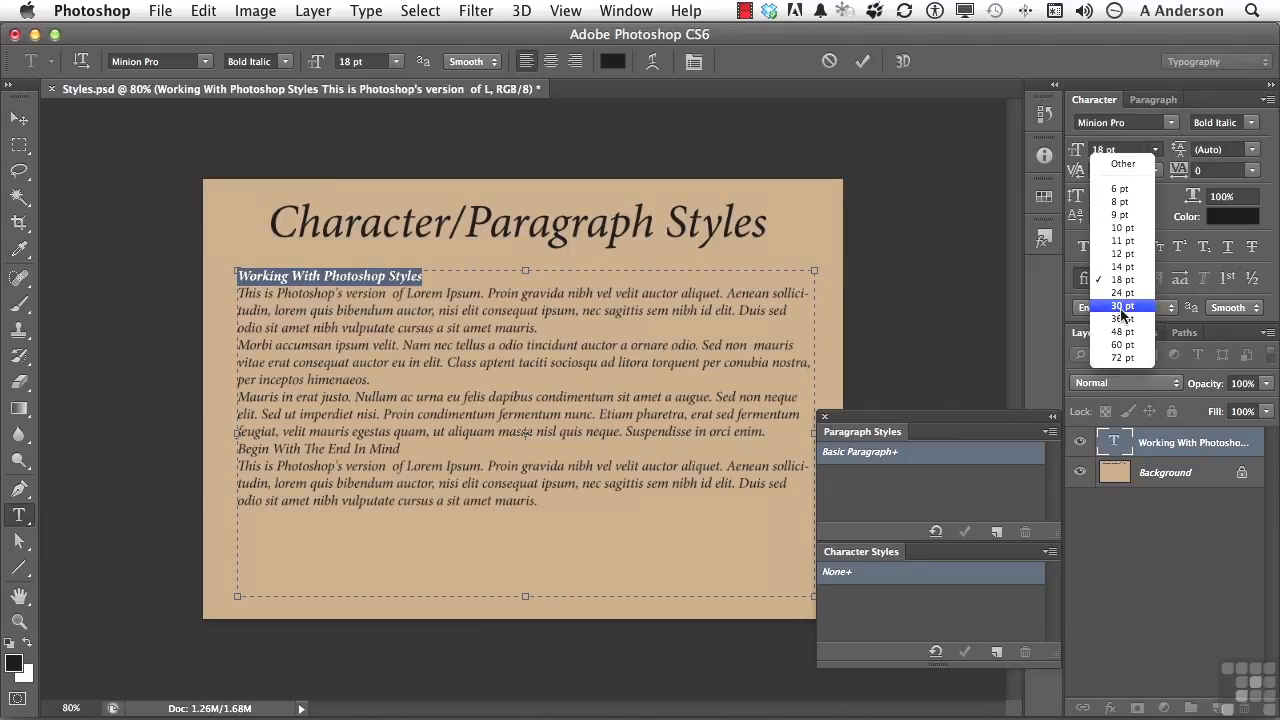
{"action": "left_click", "coordinate": [1122, 305]}
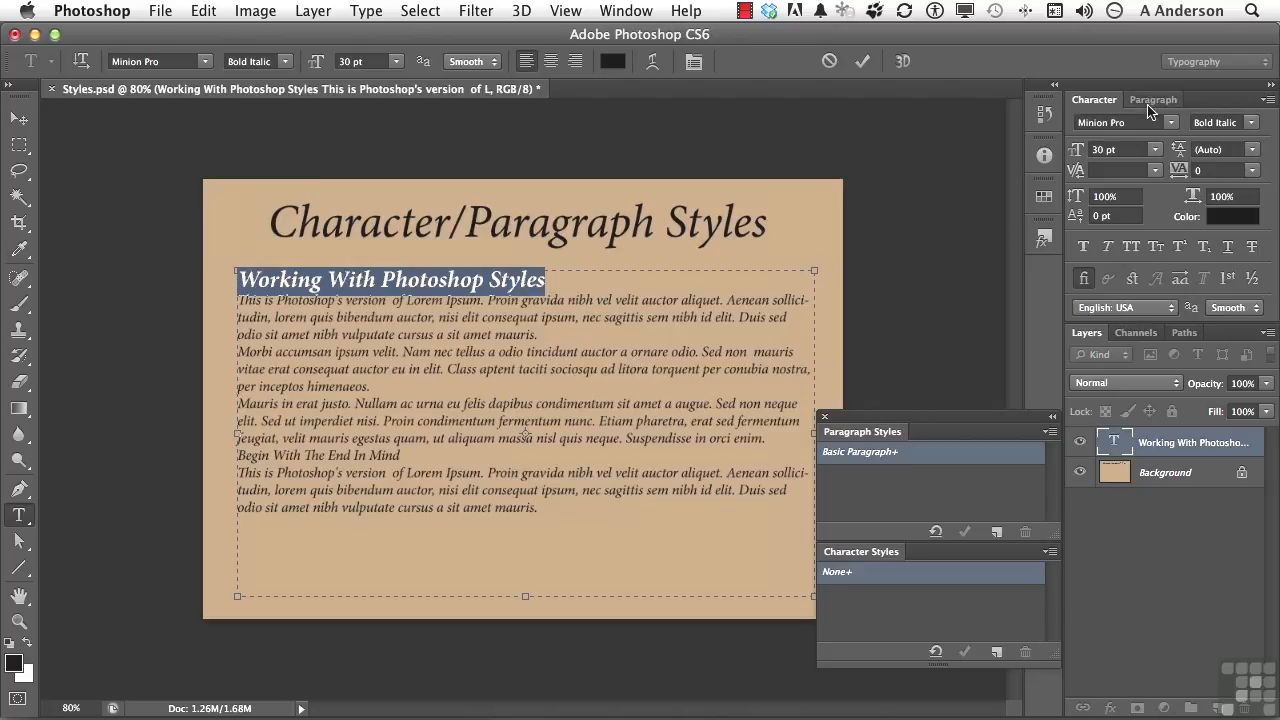
Give the heading paragraph 10 pt of space after it in the Paragraph panel.
{"action": "left_click", "coordinate": [1153, 99]}
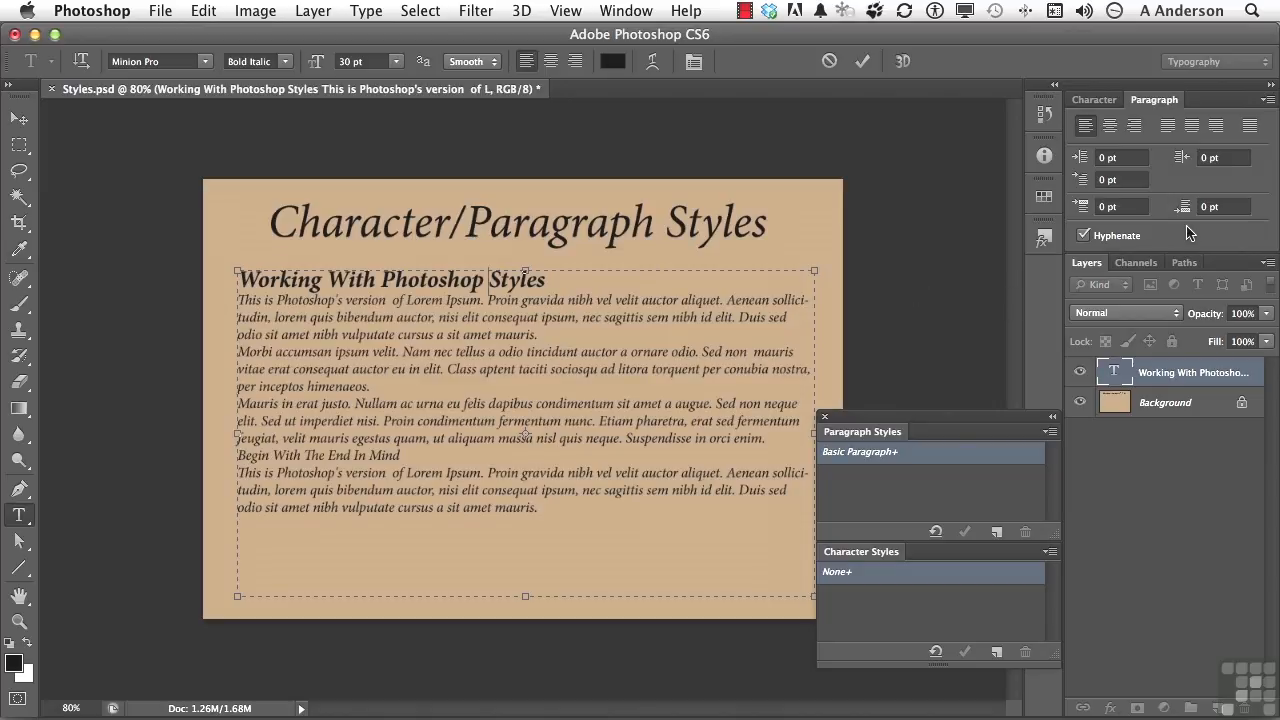
{"action": "left_click", "coordinate": [1225, 206]}
{"action": "type", "text": "10"}
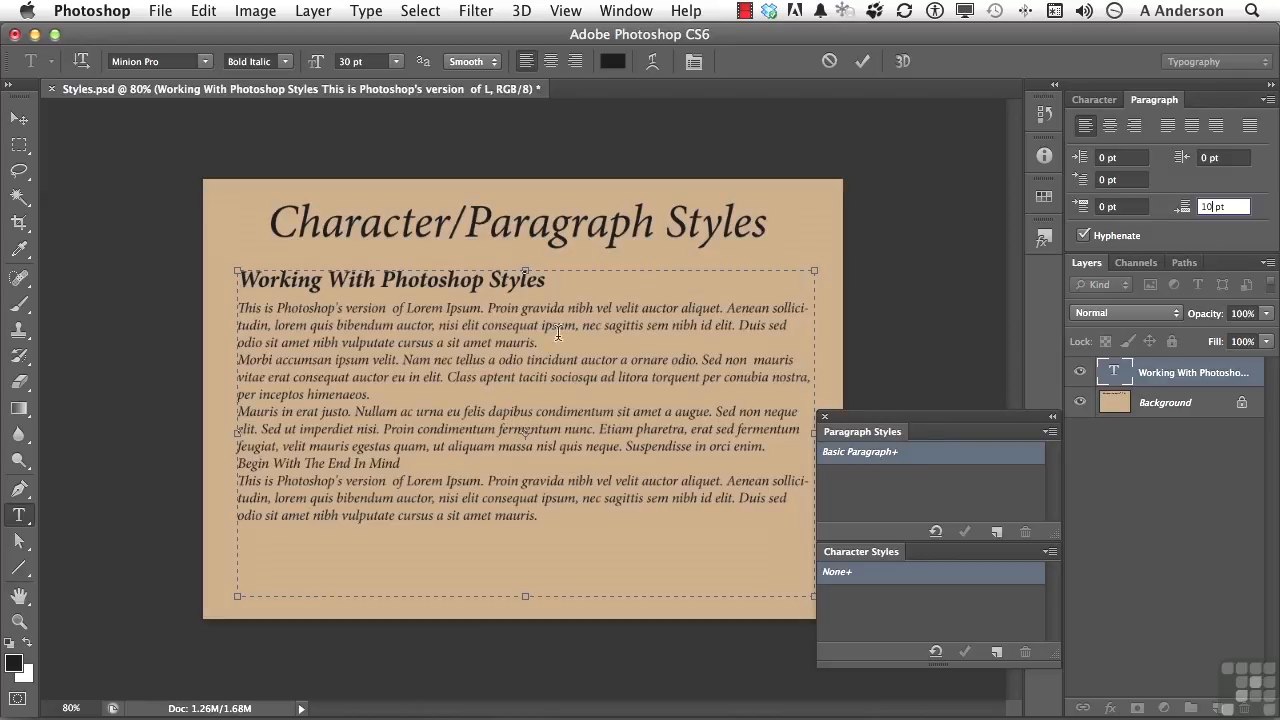
{"action": "left_click", "coordinate": [1093, 99]}
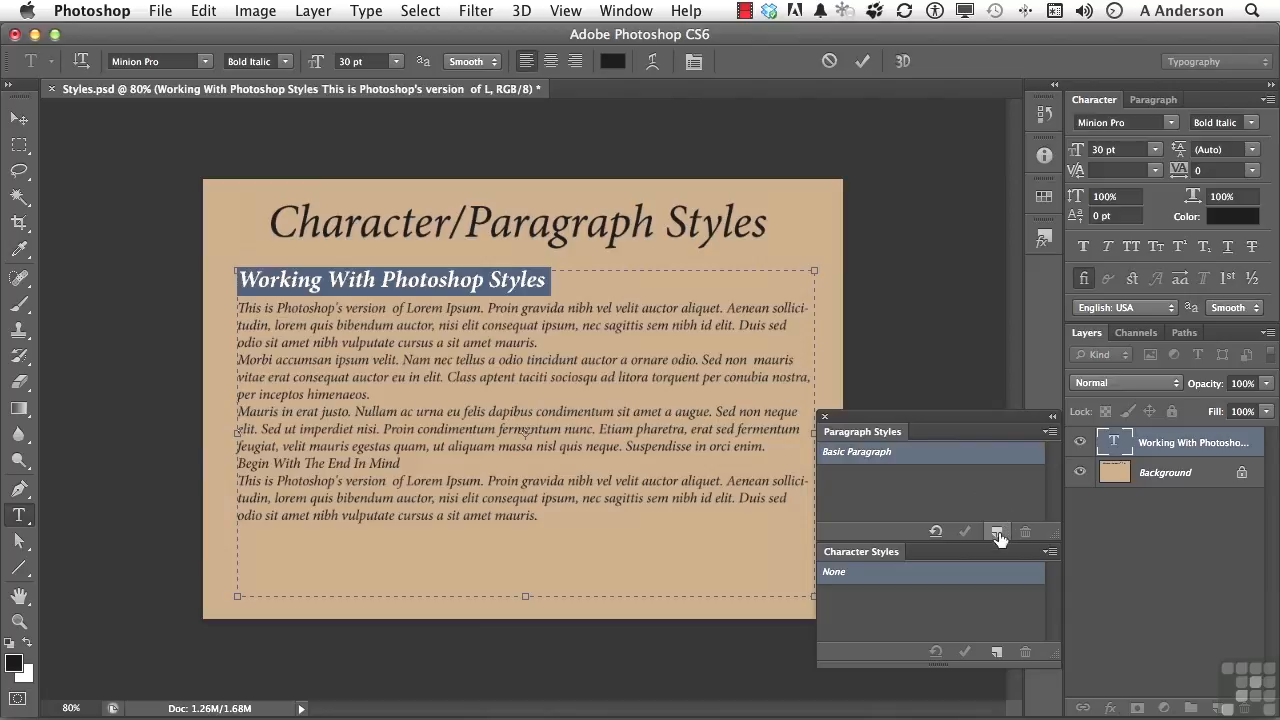
Create a paragraph style from the heading and name it SubHeading_1.
{"action": "left_click", "coordinate": [997, 531]}
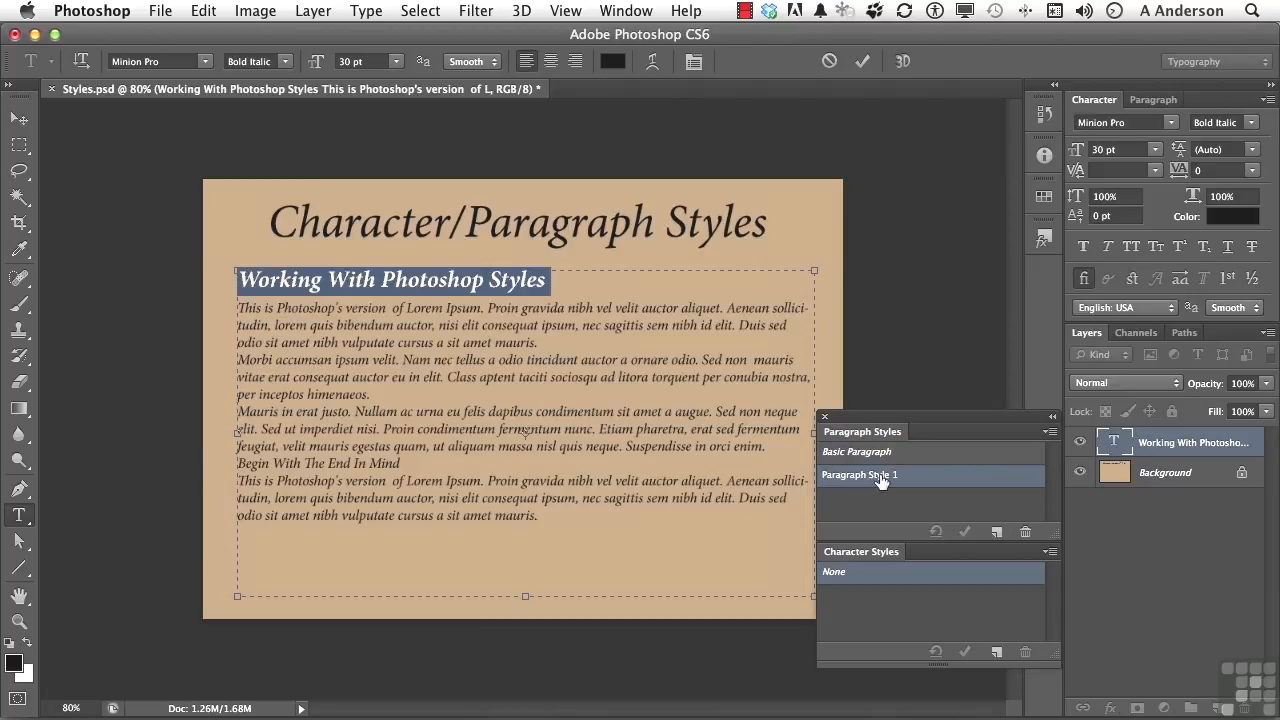
{"action": "double_click", "coordinate": [858, 475]}
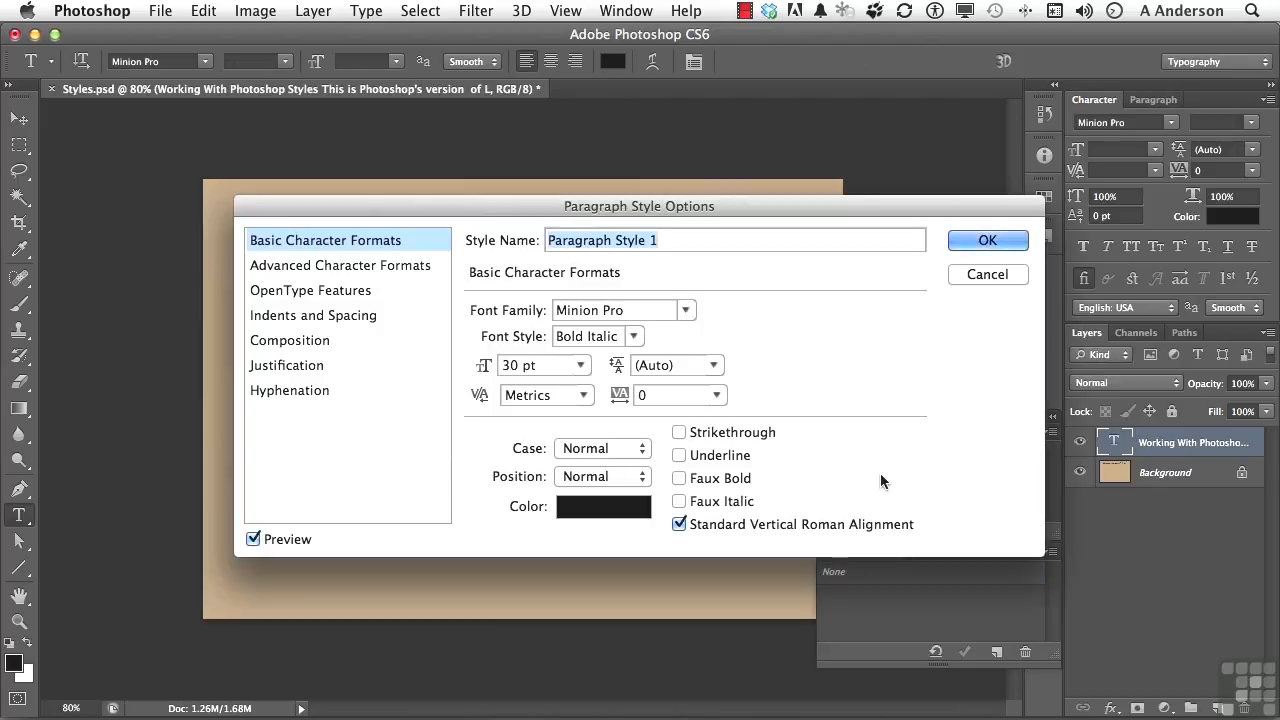
{"action": "type", "text": "Sub"}
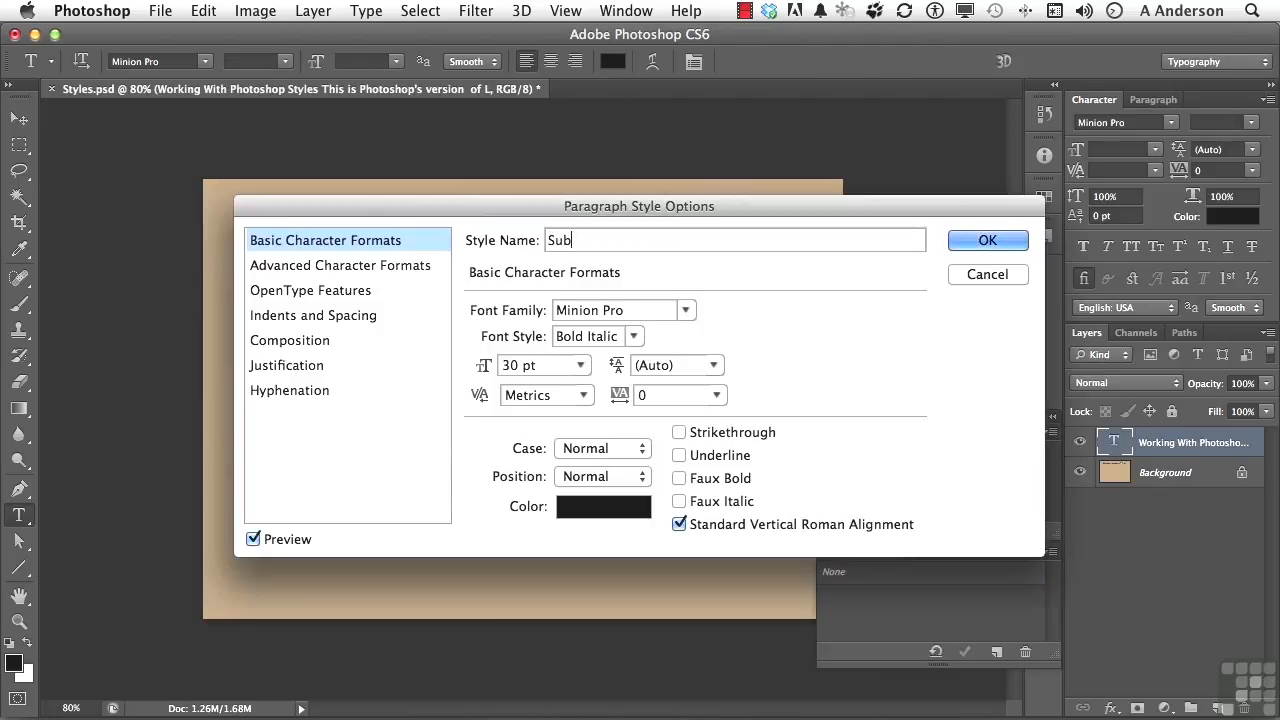
{"action": "type", "text": "Heading_1"}
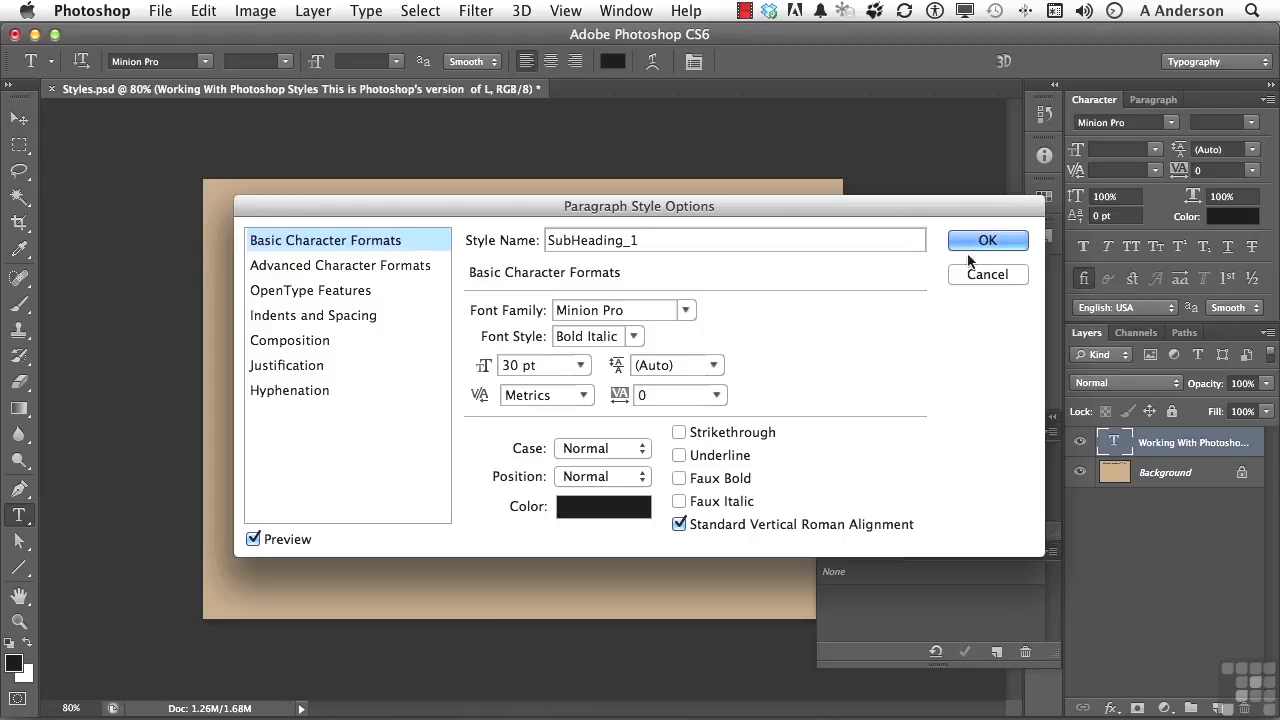
{"action": "left_click", "coordinate": [987, 240]}
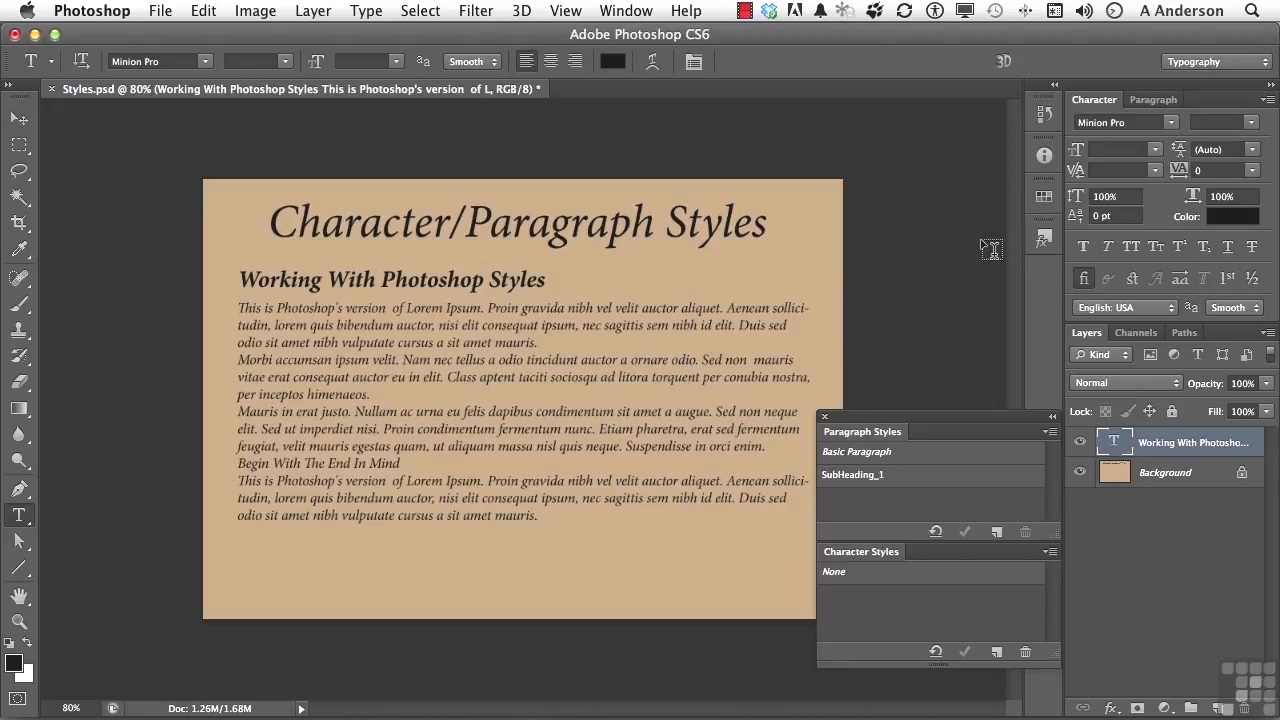
{"action": "mouse_move", "coordinate": [513, 355]}
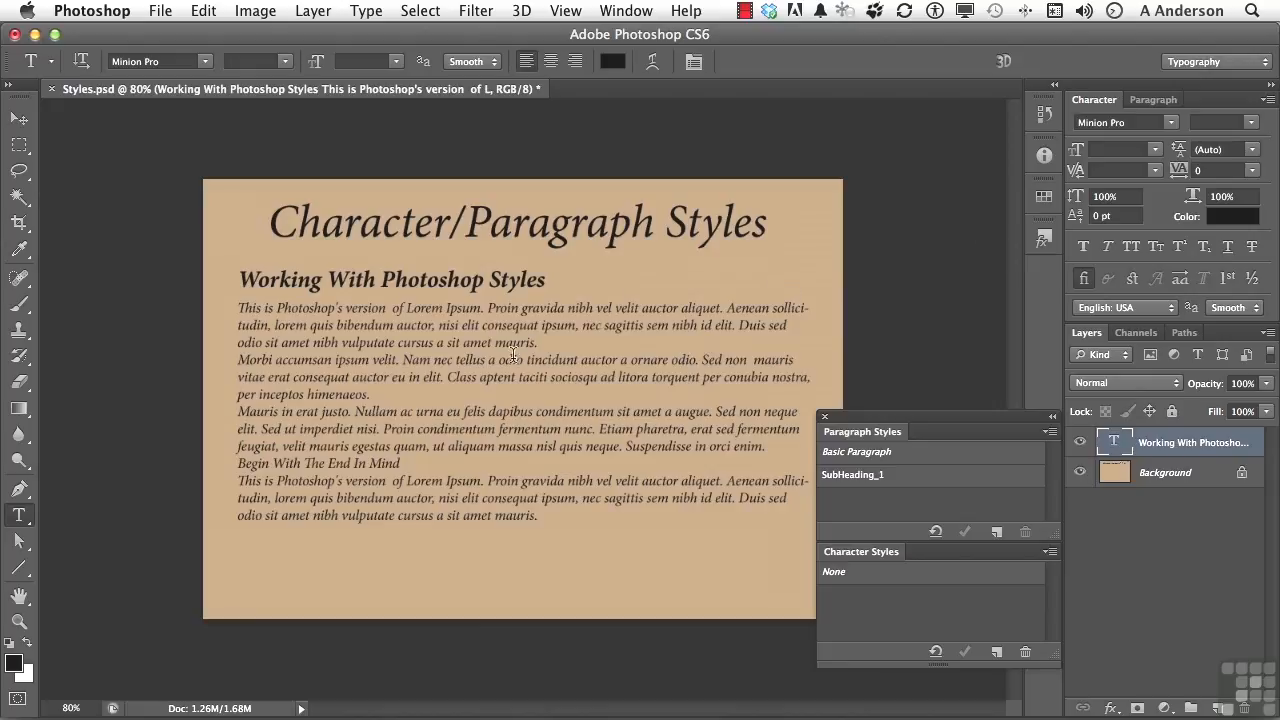
{"action": "mouse_move", "coordinate": [622, 351]}
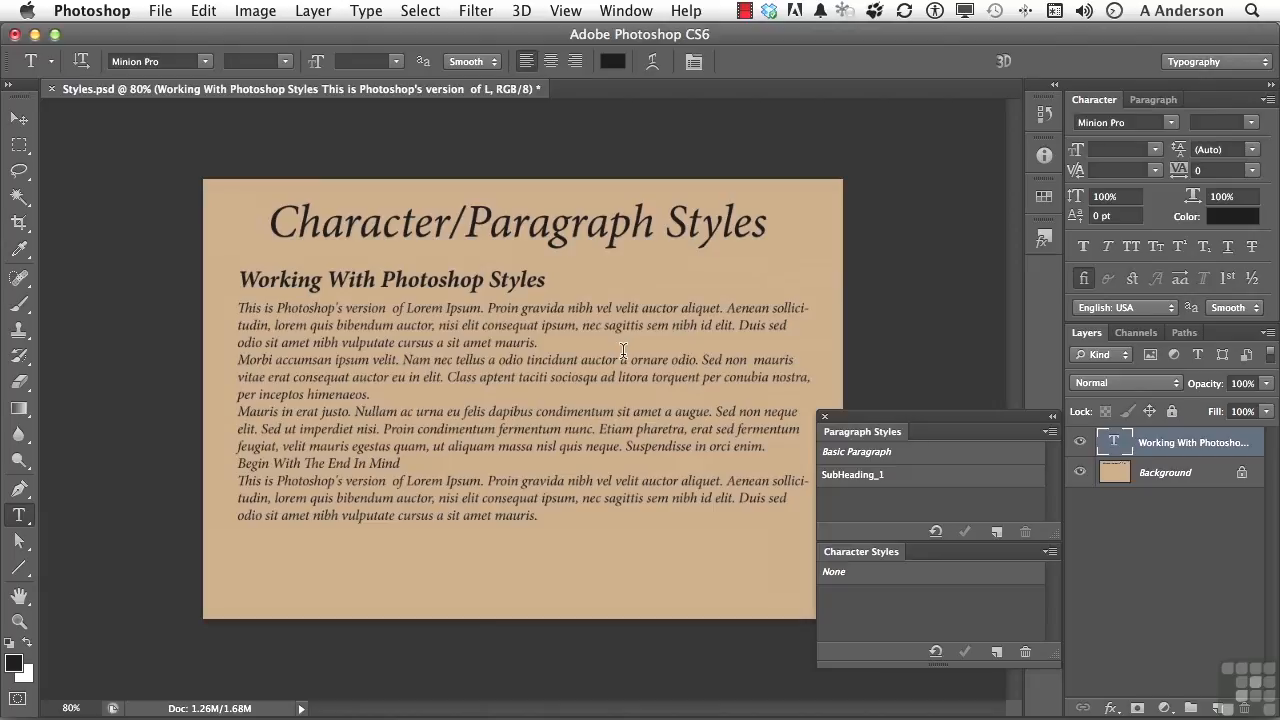
{"action": "mouse_move", "coordinate": [623, 337]}
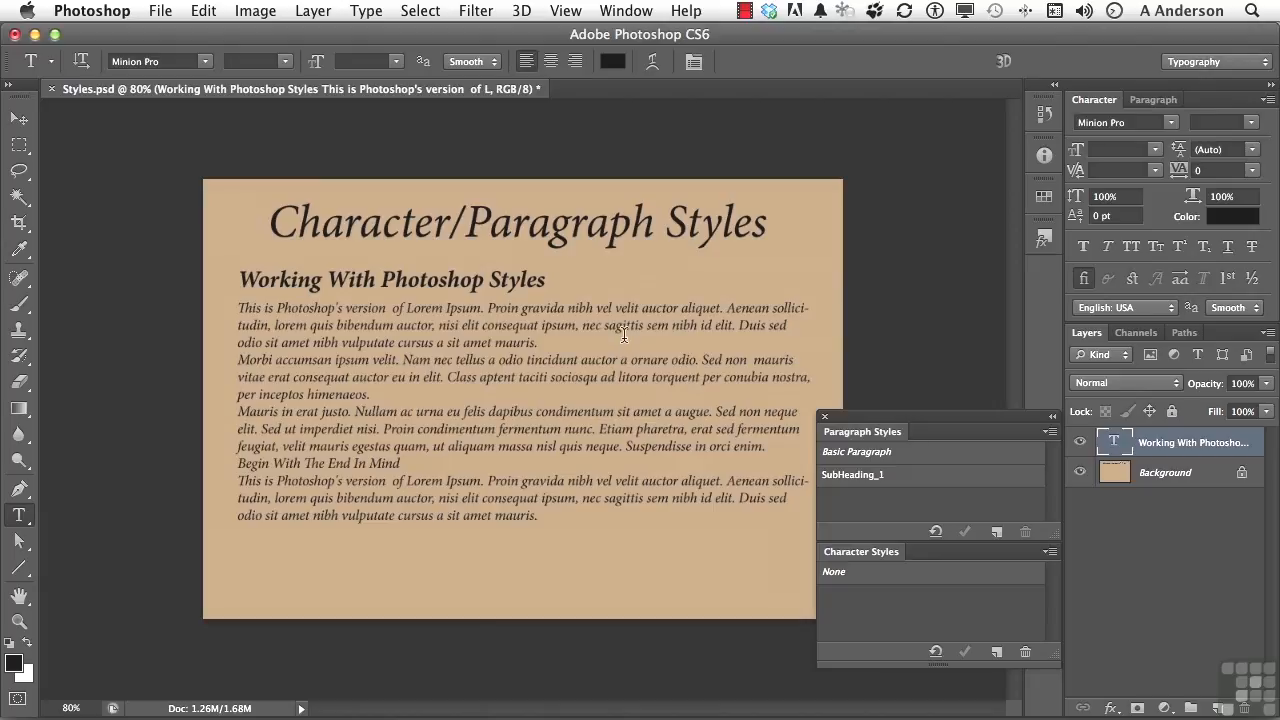
Make the word sagittis Semibold Italic.
{"action": "double_click", "coordinate": [623, 325]}
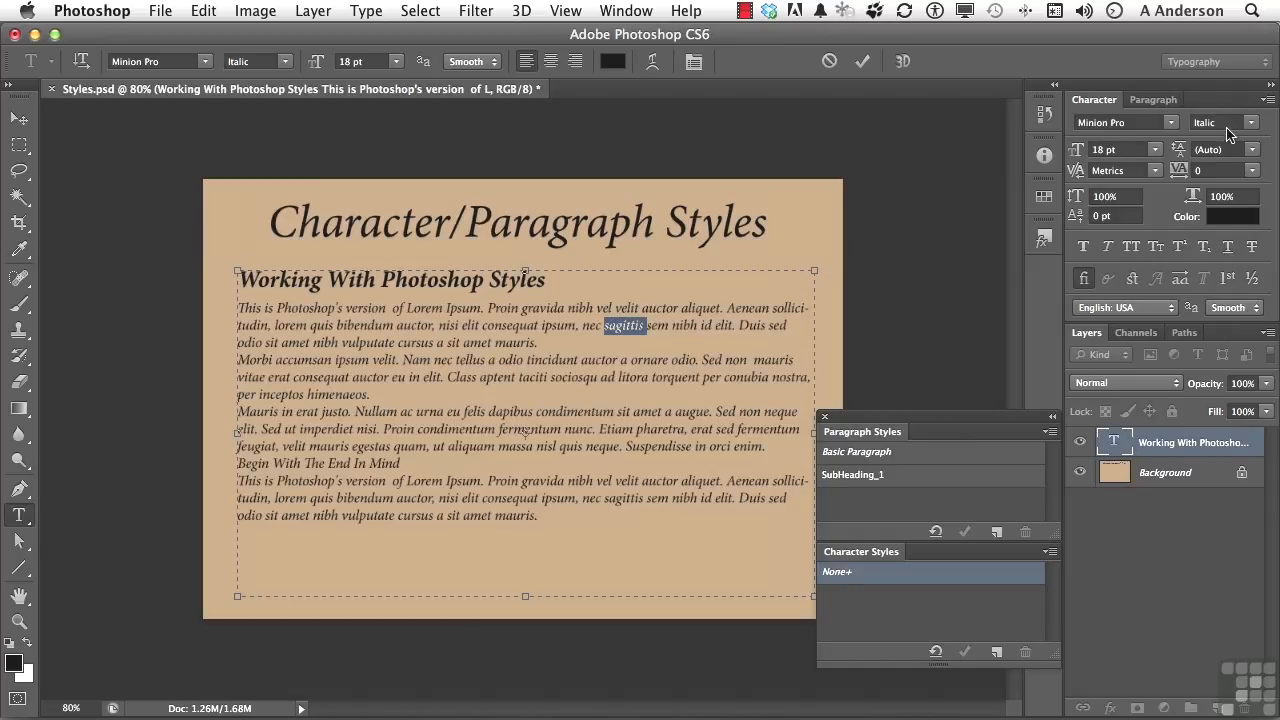
{"action": "left_click", "coordinate": [1251, 122]}
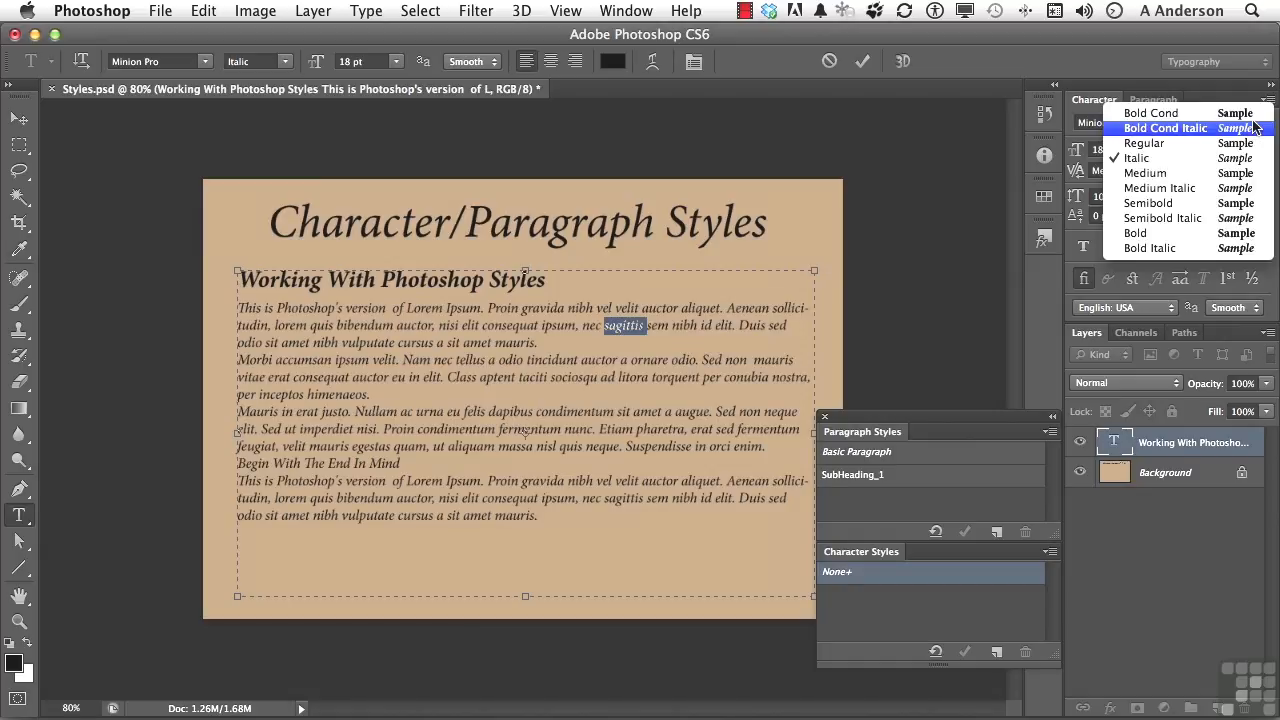
{"action": "mouse_move", "coordinate": [1162, 218]}
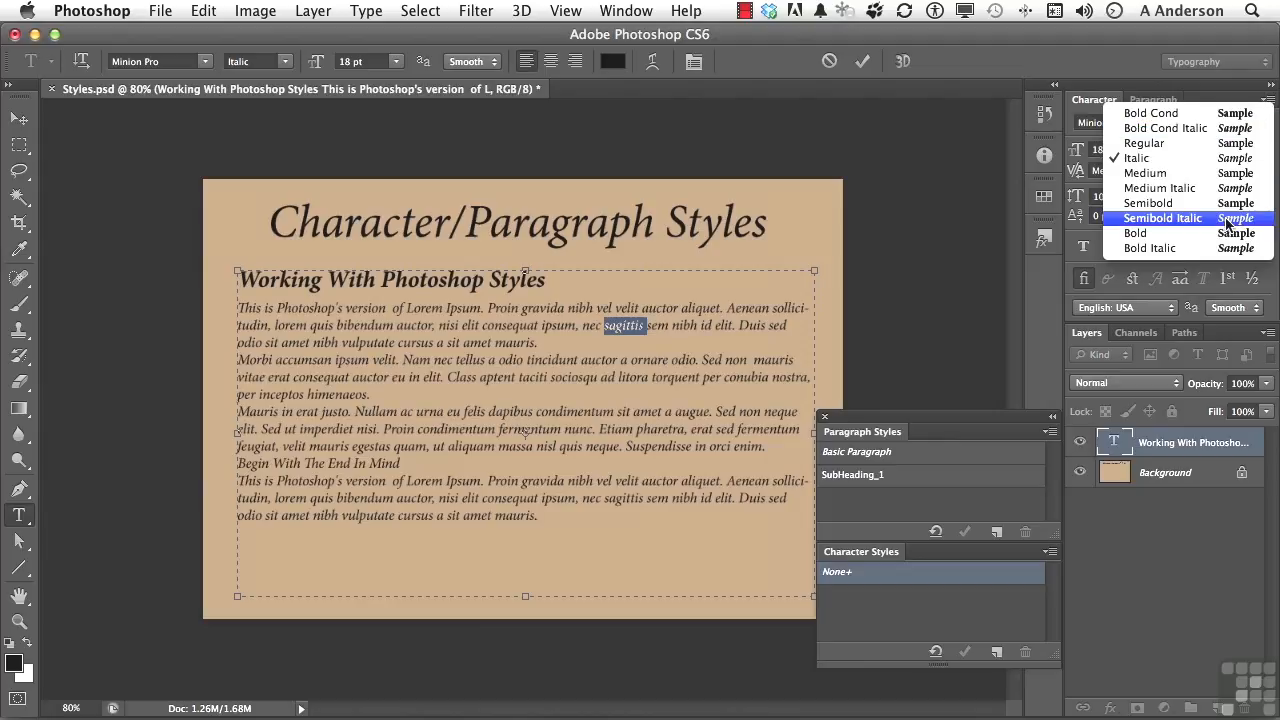
{"action": "left_click", "coordinate": [1163, 218]}
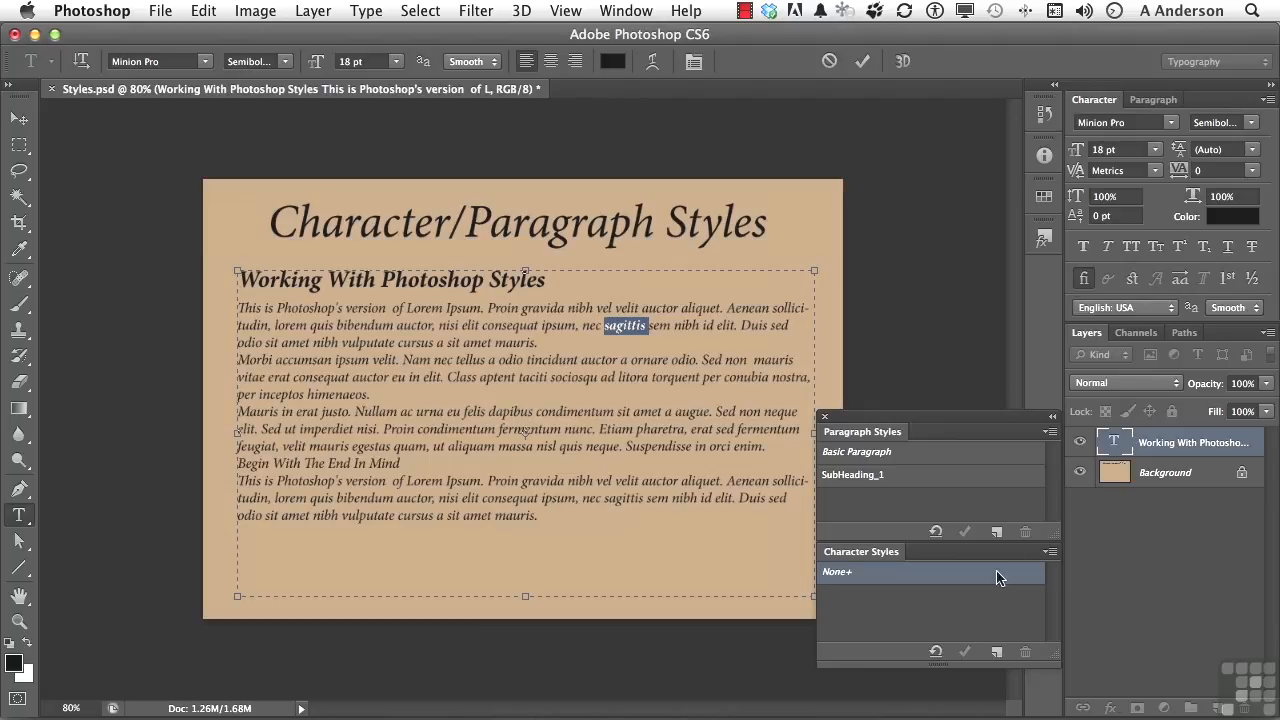
Create a character style from sagittis and name it Italic_1.
{"action": "left_click", "coordinate": [997, 651]}
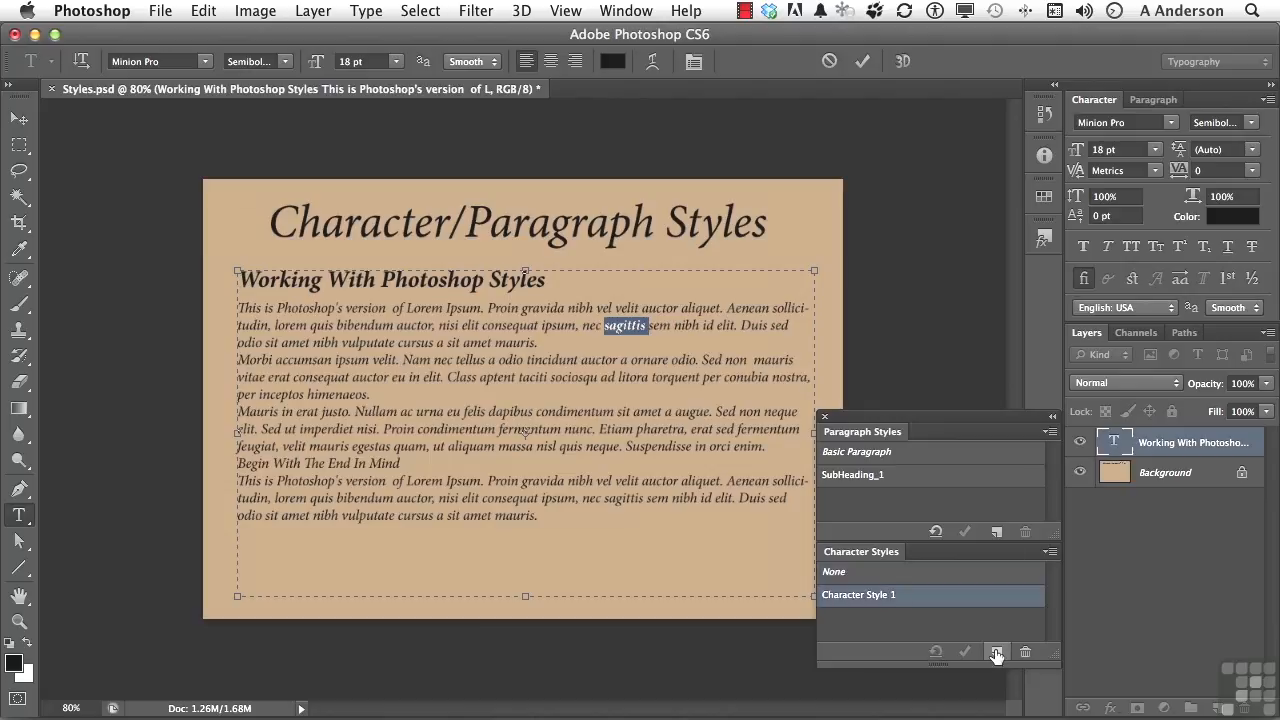
{"action": "double_click", "coordinate": [858, 594]}
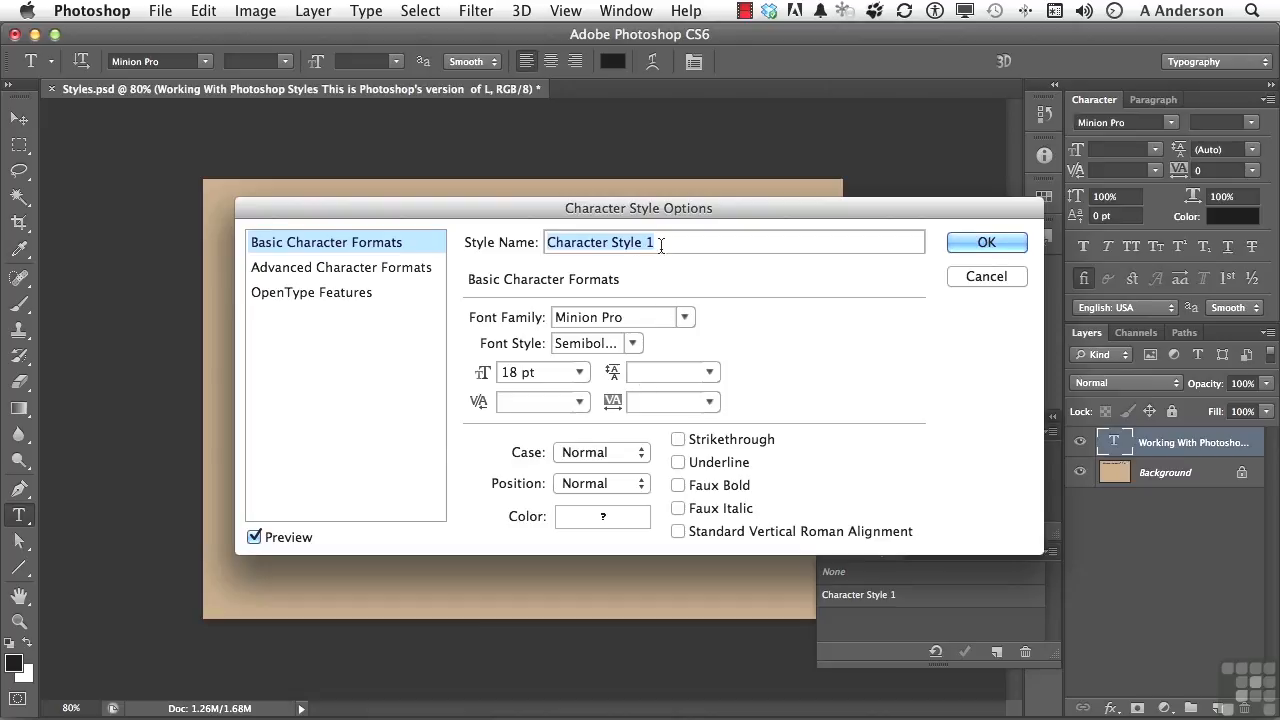
{"action": "type", "text": "Italic_1"}
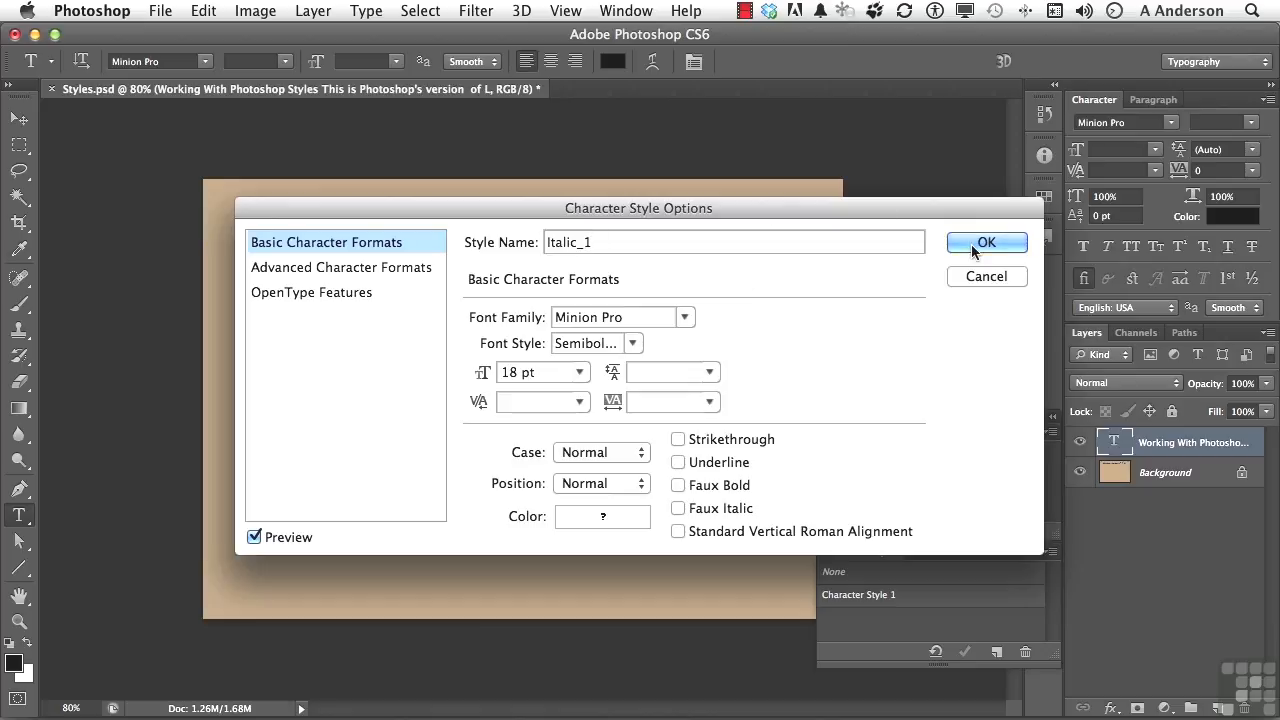
{"action": "left_click", "coordinate": [985, 242]}
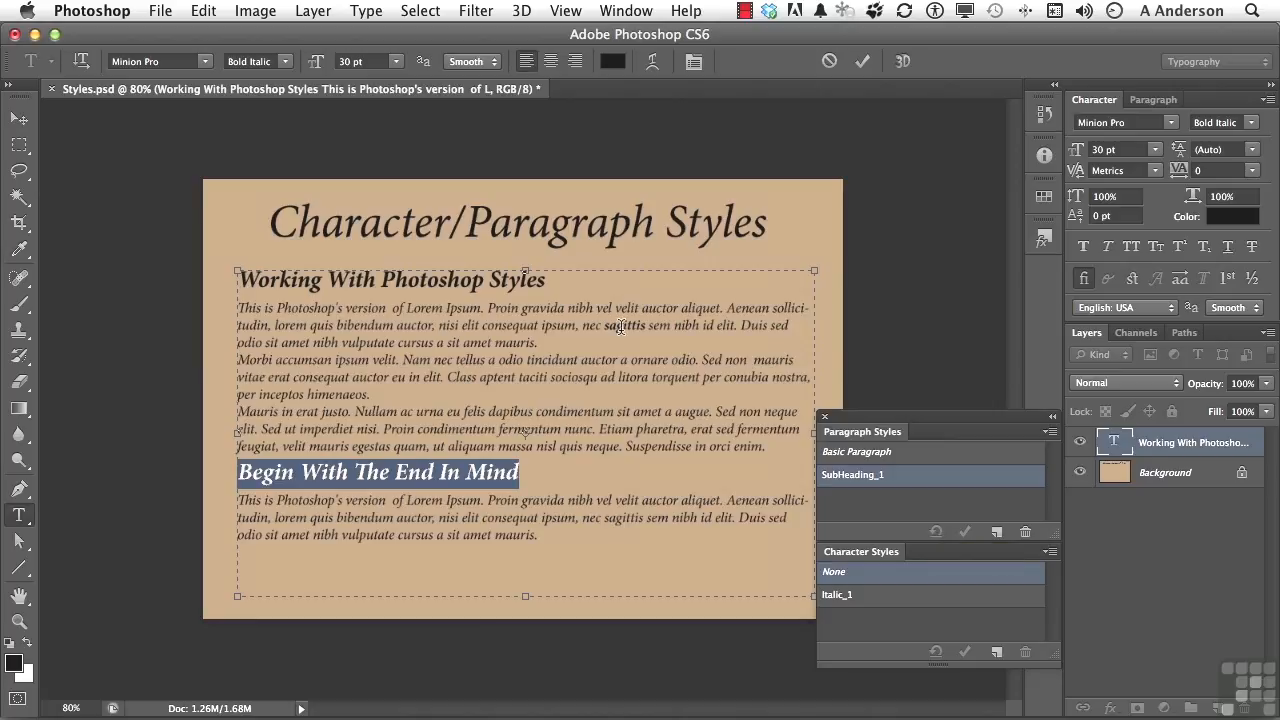
{"action": "mouse_move", "coordinate": [610, 360]}
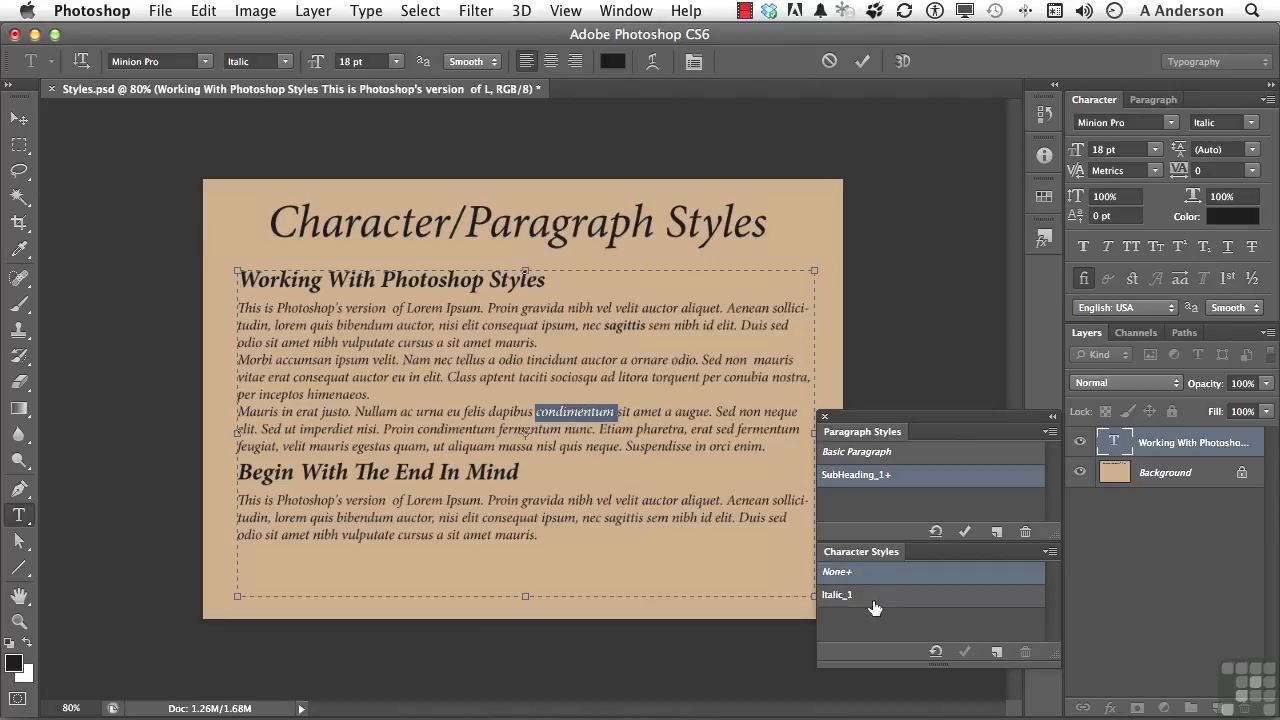
Apply the Italic_1 character style to the word condimentum.
{"action": "left_click", "coordinate": [870, 595]}
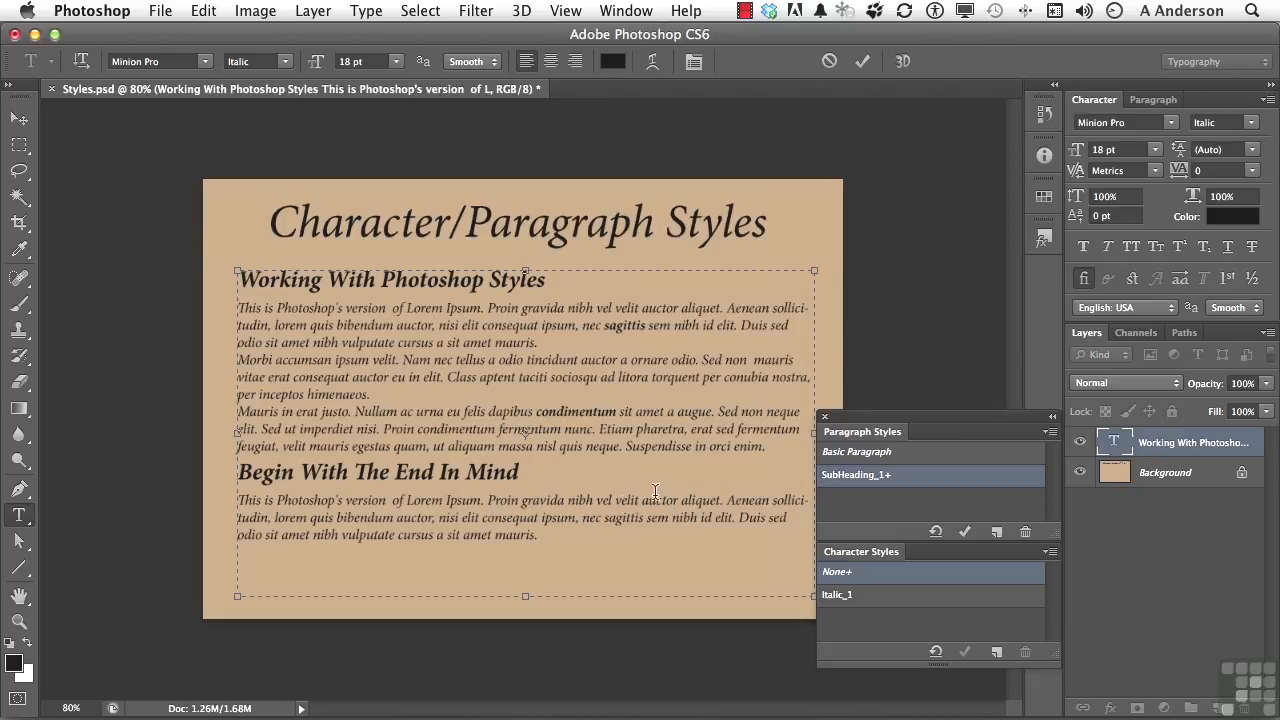
{"action": "mouse_move", "coordinate": [120, 154]}
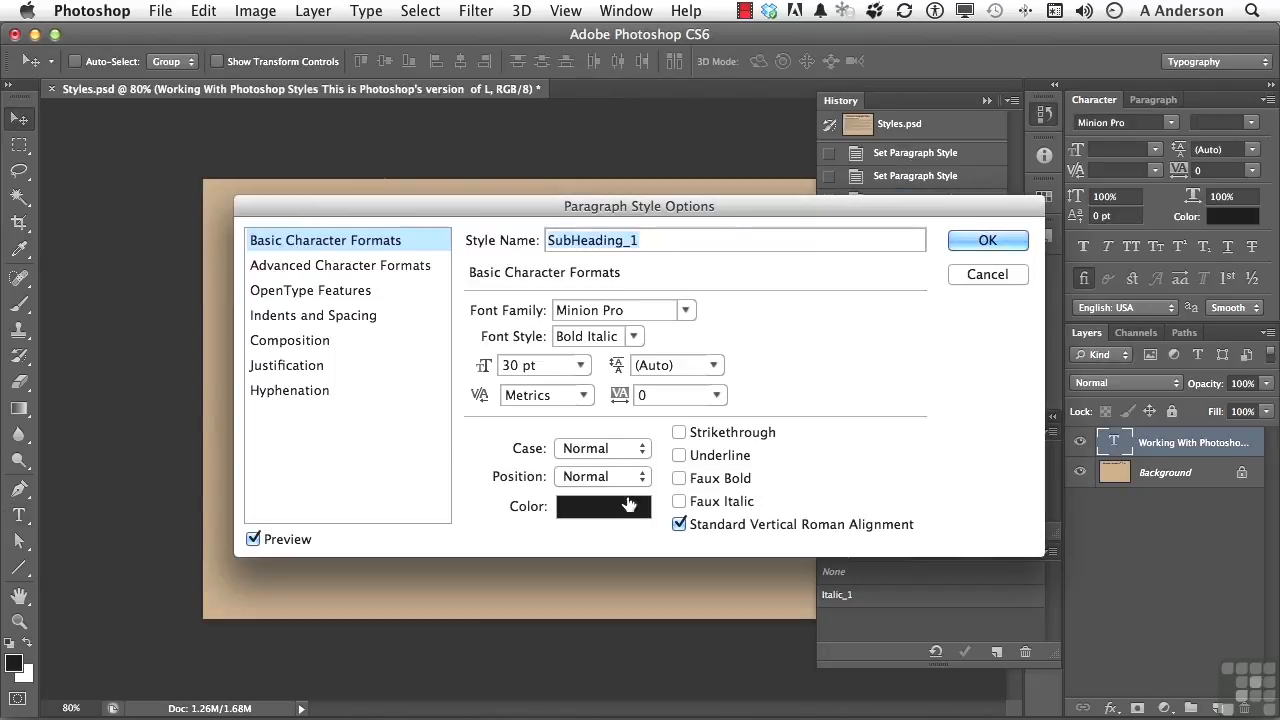
Set SubHeading_1's colour to bright red via the Color Picker so both subheadings turn red.
{"action": "left_click", "coordinate": [595, 507]}
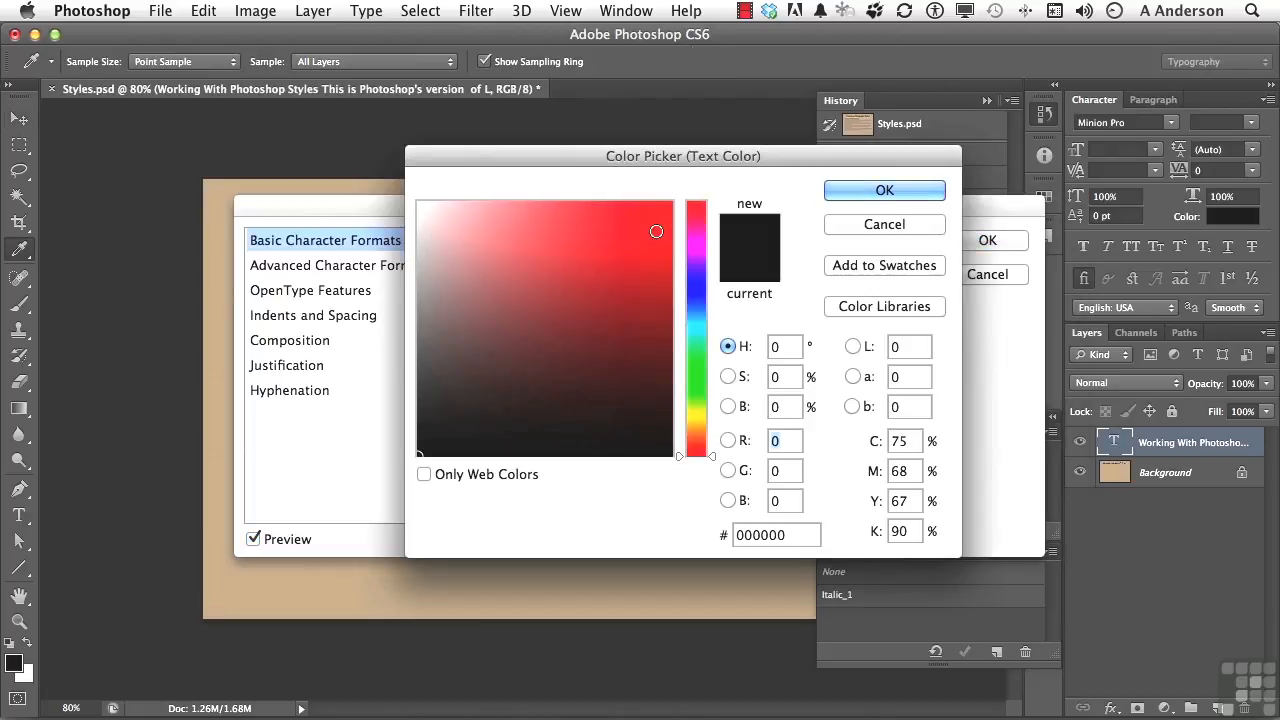
{"action": "left_click", "coordinate": [658, 218]}
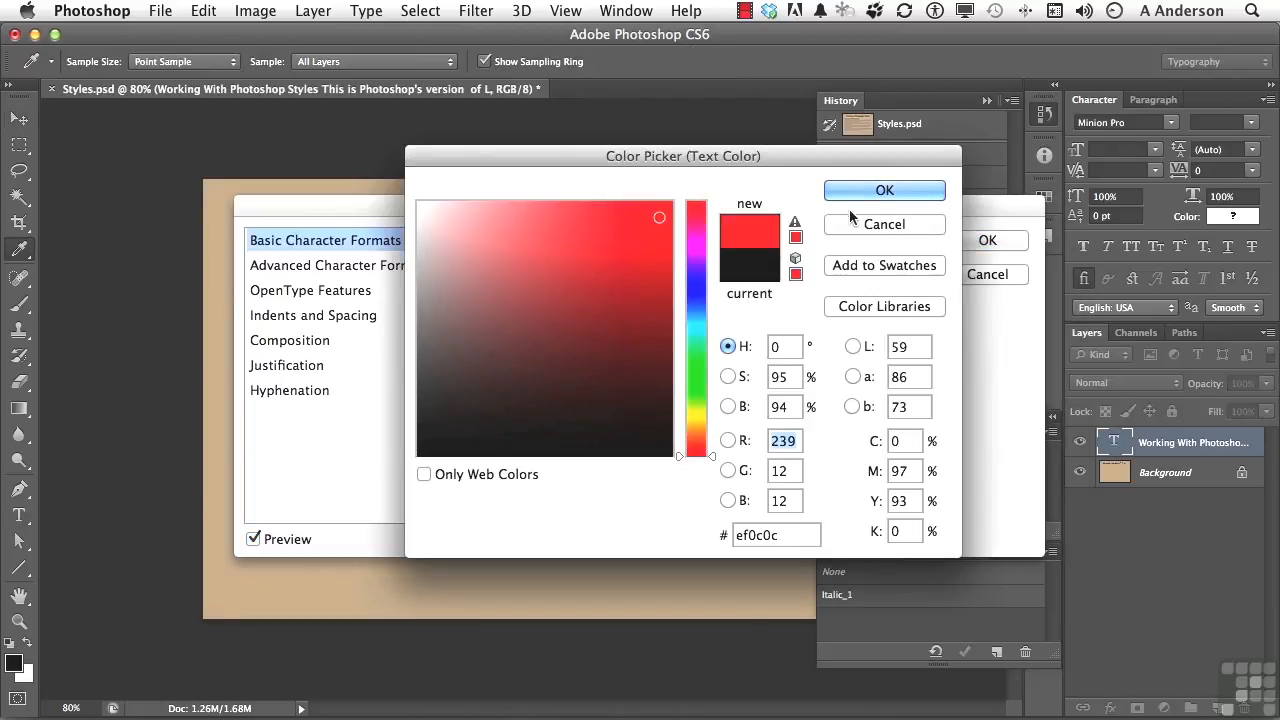
{"action": "left_click", "coordinate": [884, 190]}
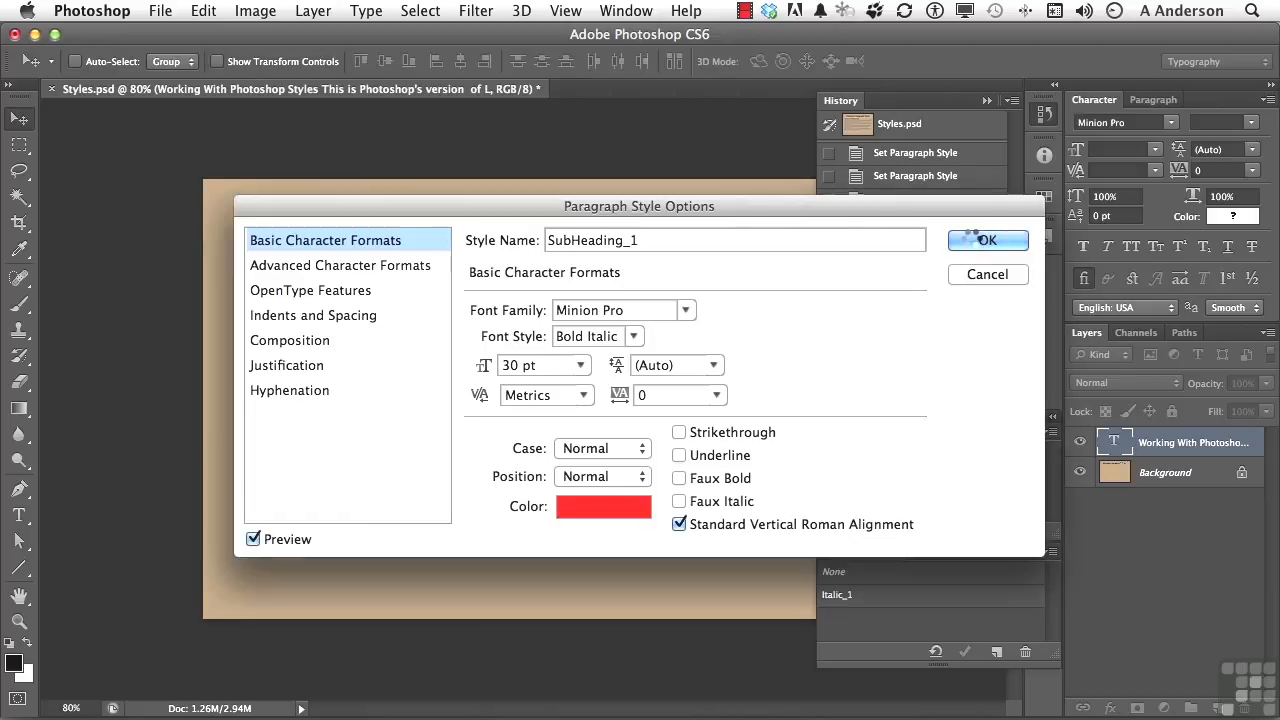
{"action": "left_click", "coordinate": [987, 240]}
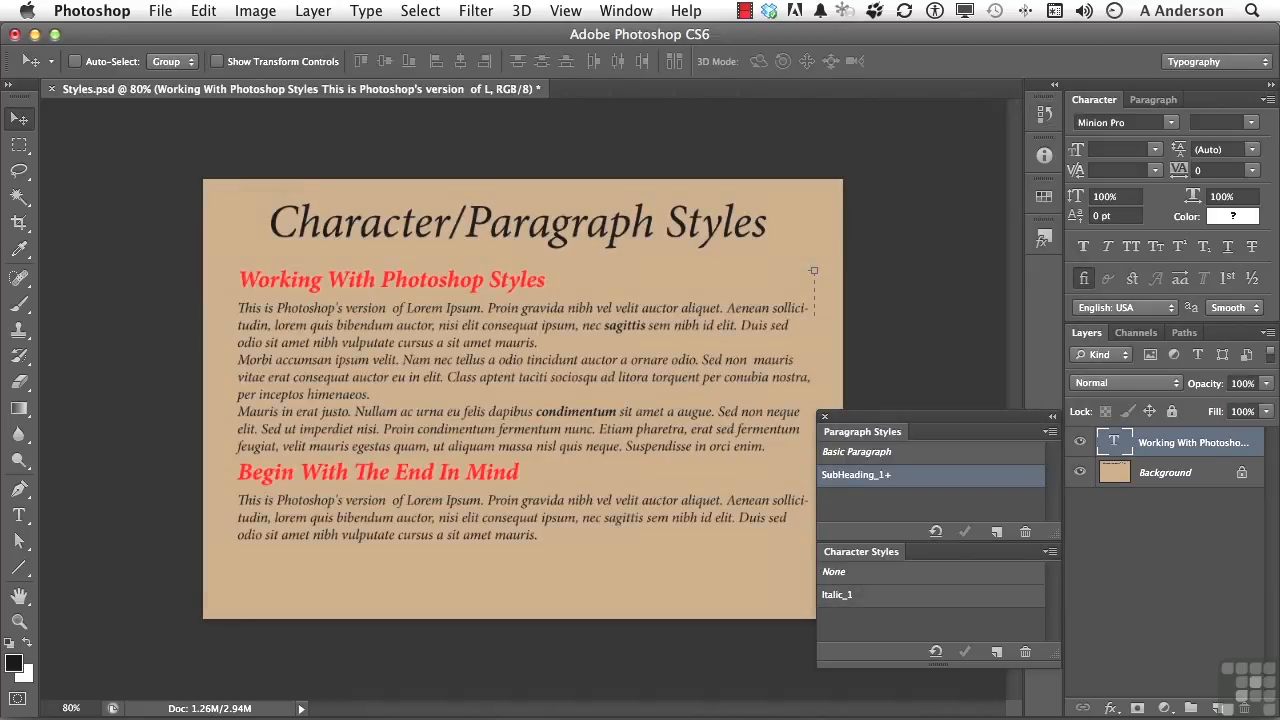